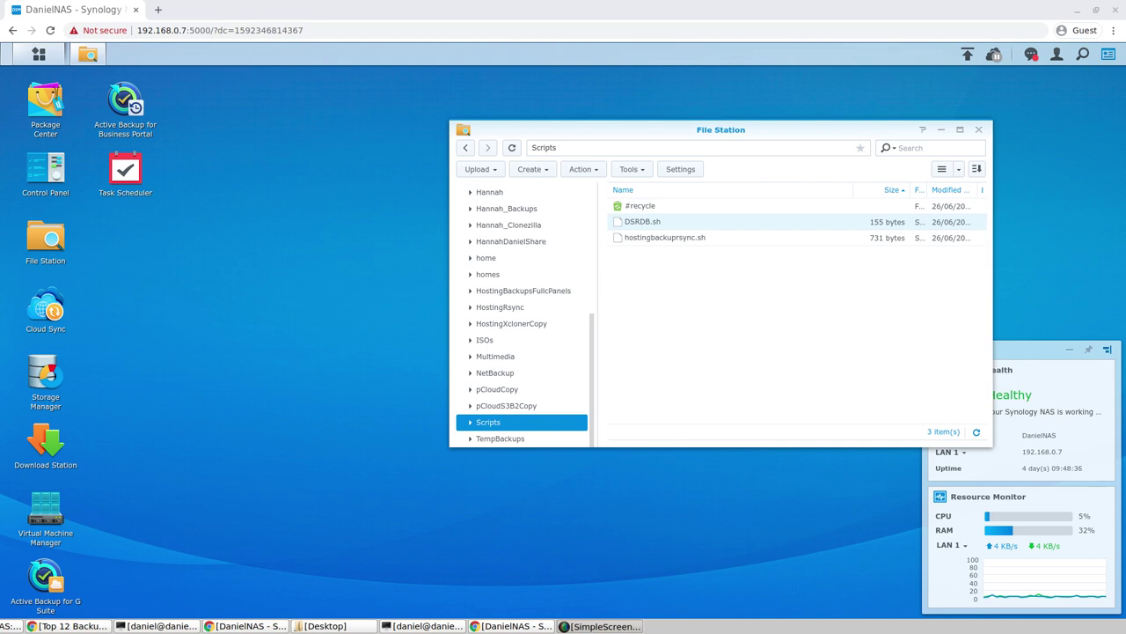
mouse_move(174, 291)
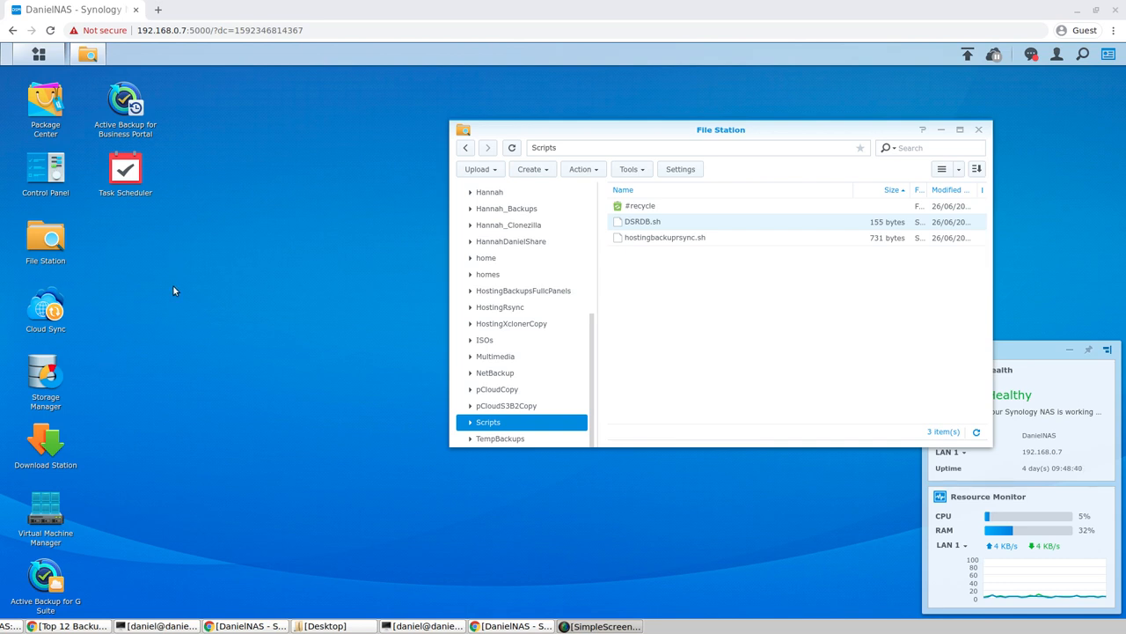
Open Control Panel from the Main Menu and leave it in Advanced Mode showing Task Scheduler.
click(39, 53)
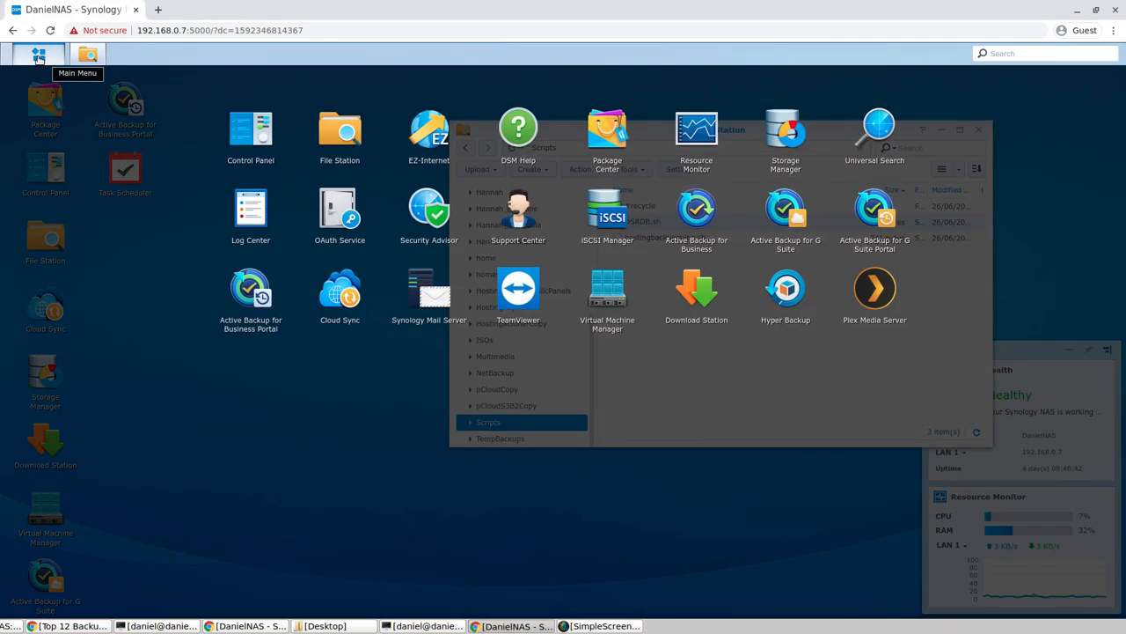
click(250, 137)
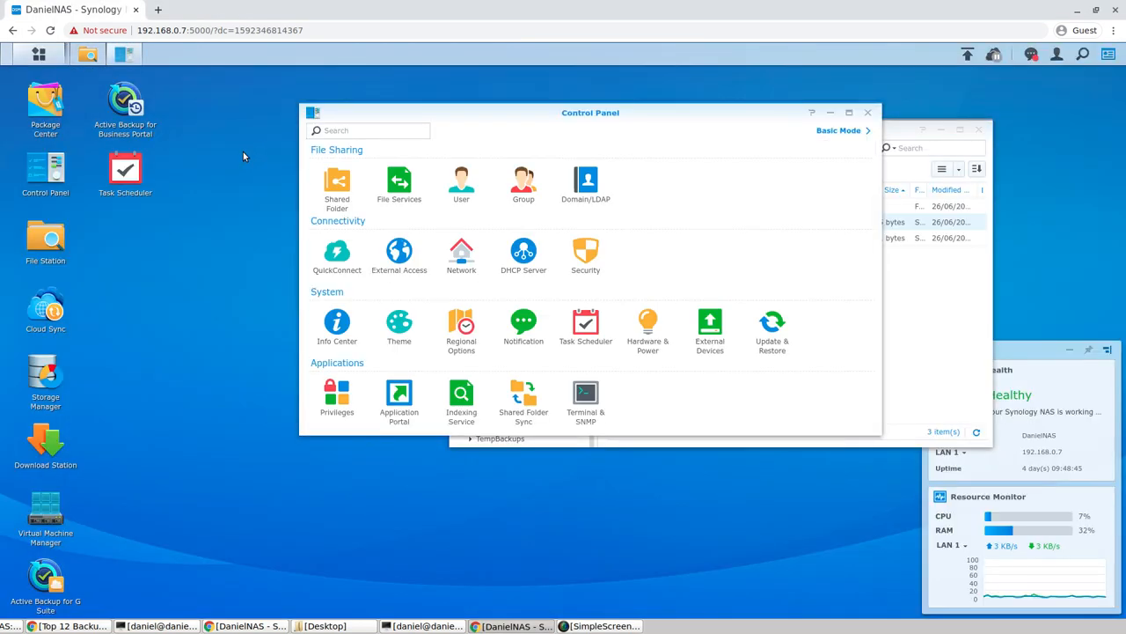
click(838, 130)
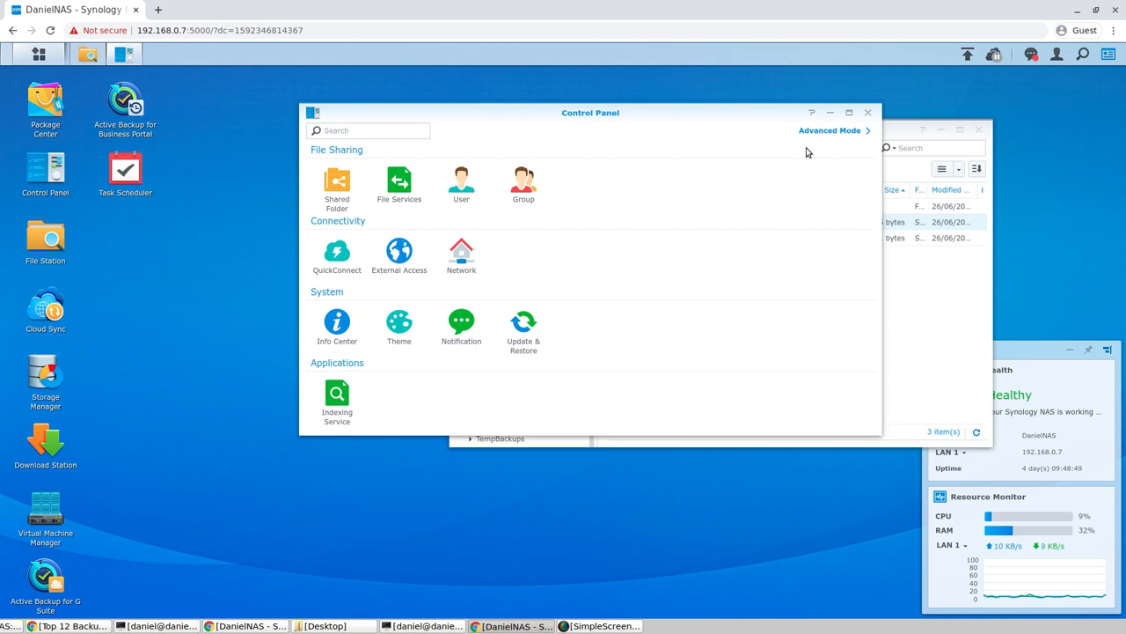
click(829, 130)
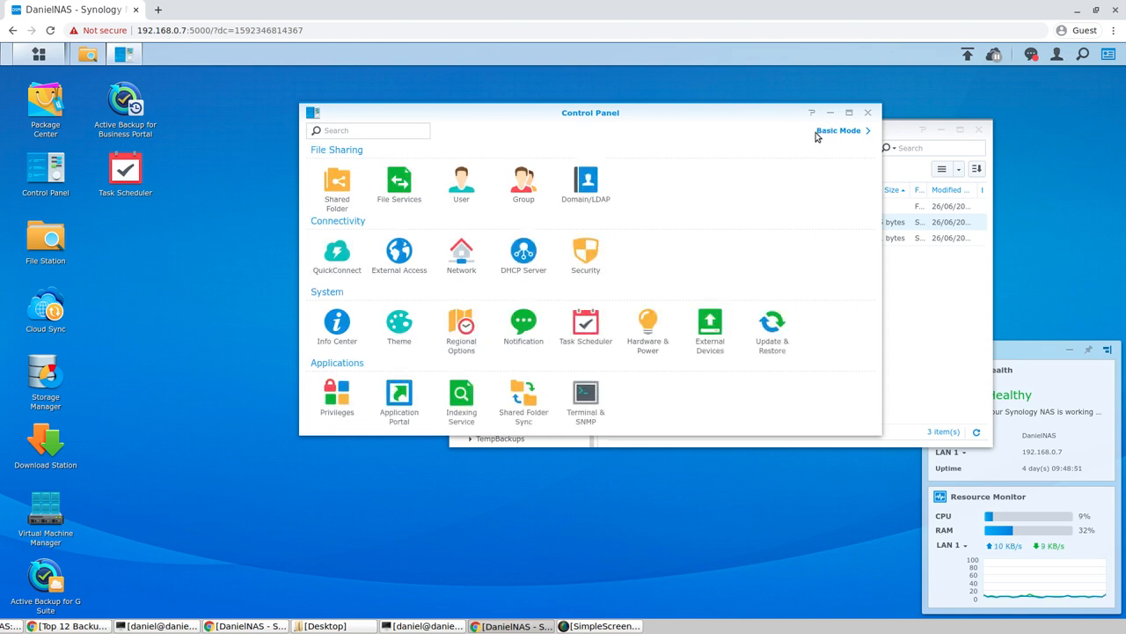
click(838, 130)
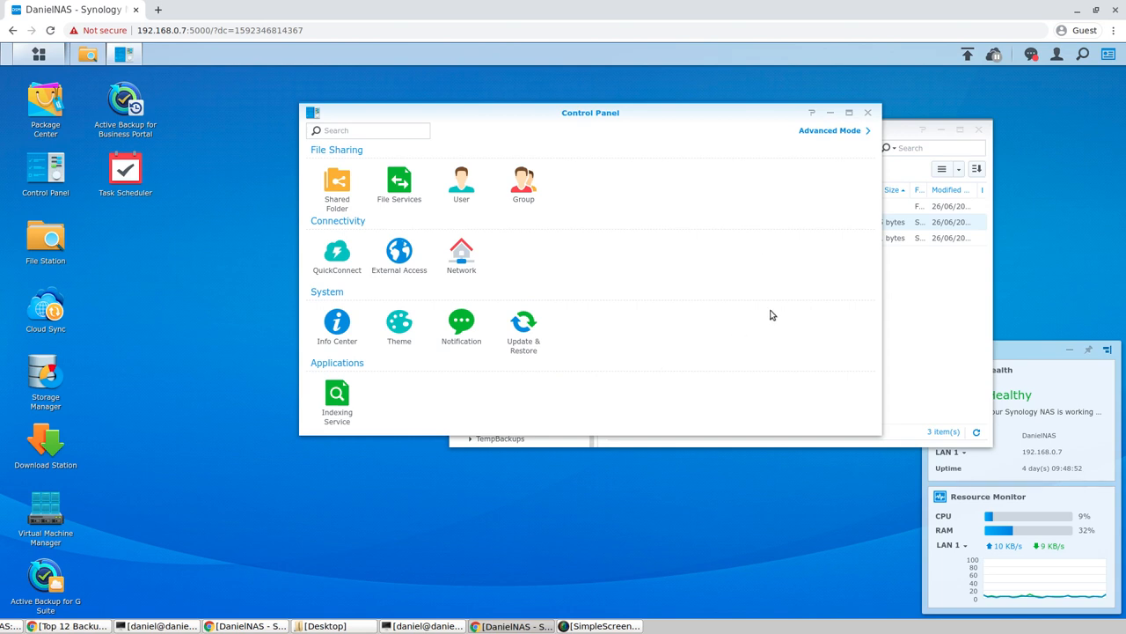
mouse_move(813, 198)
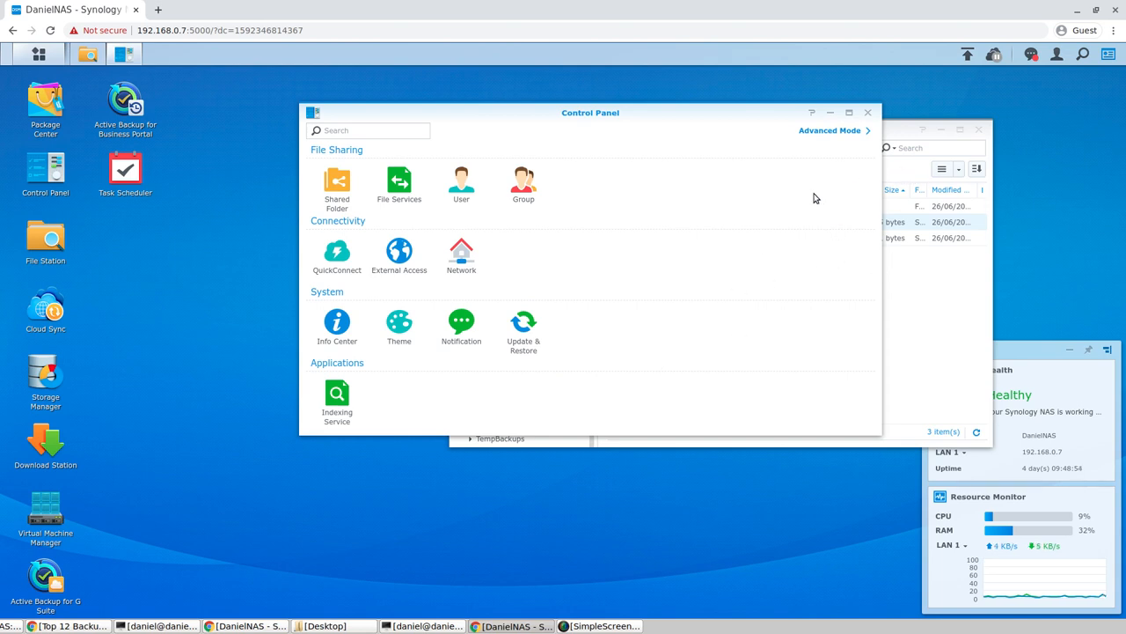
click(831, 130)
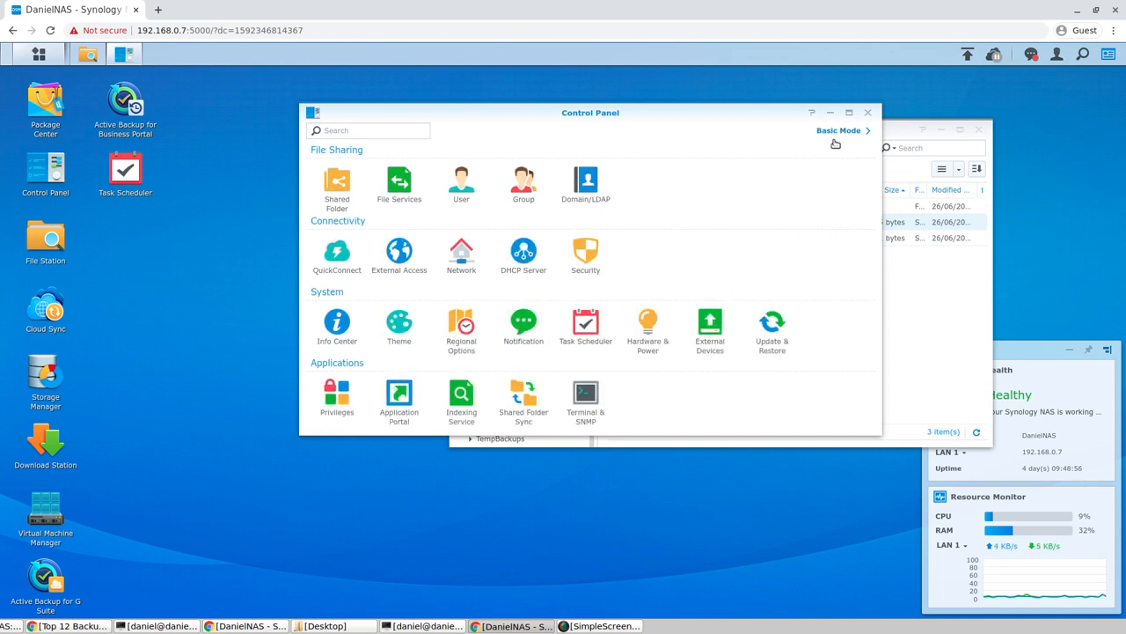
mouse_move(817, 167)
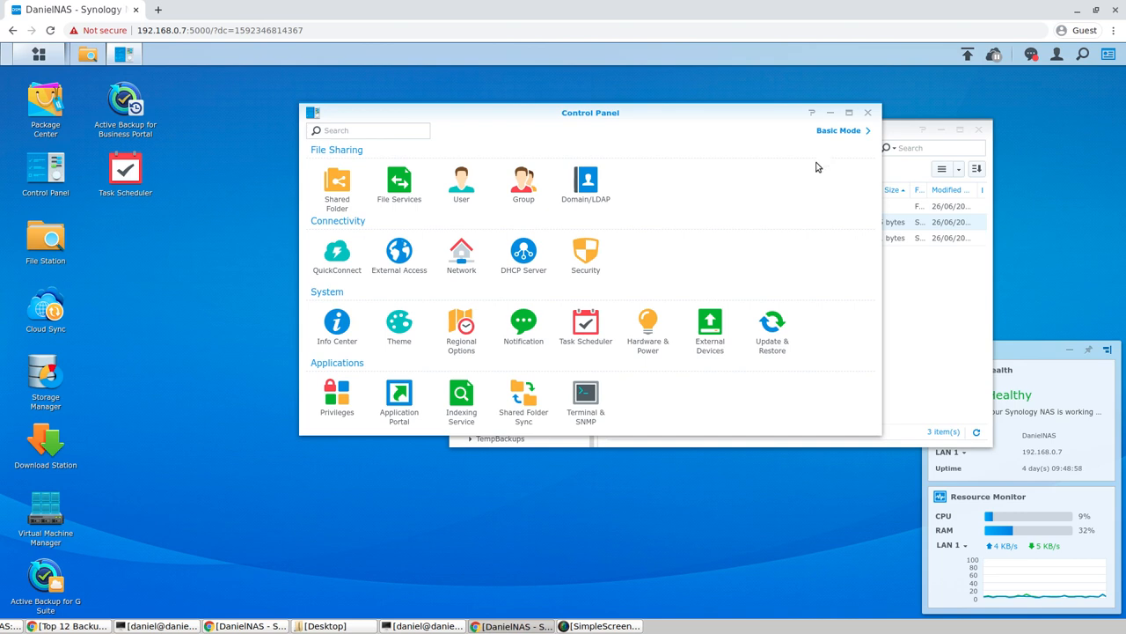
Open Task Scheduler and show the Create > Scheduled Task choices.
click(585, 324)
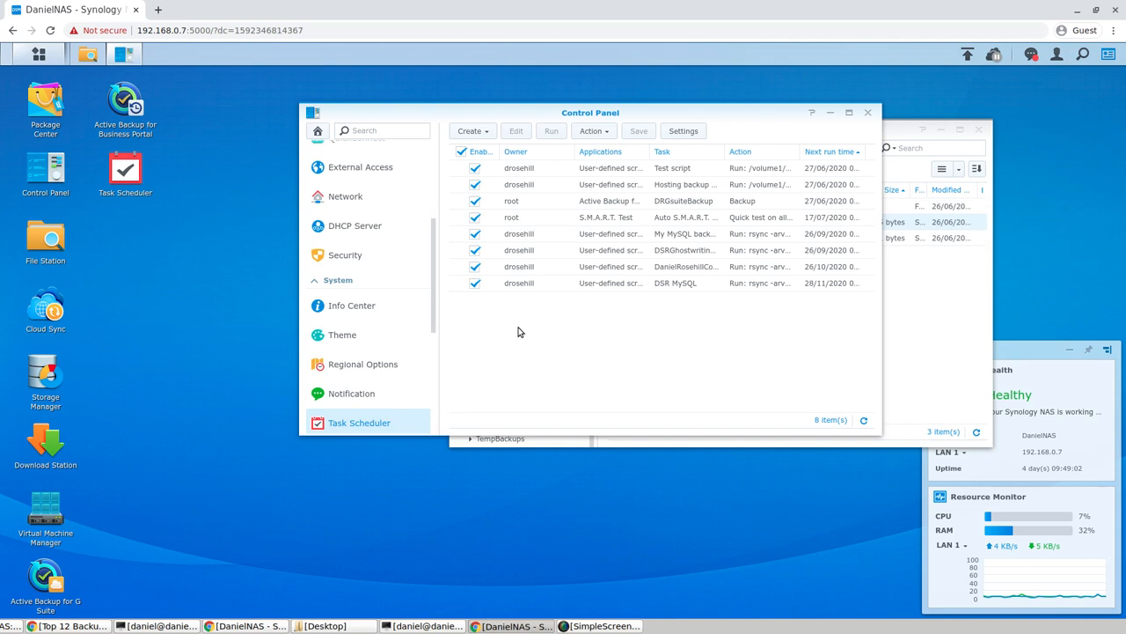
mouse_move(539, 308)
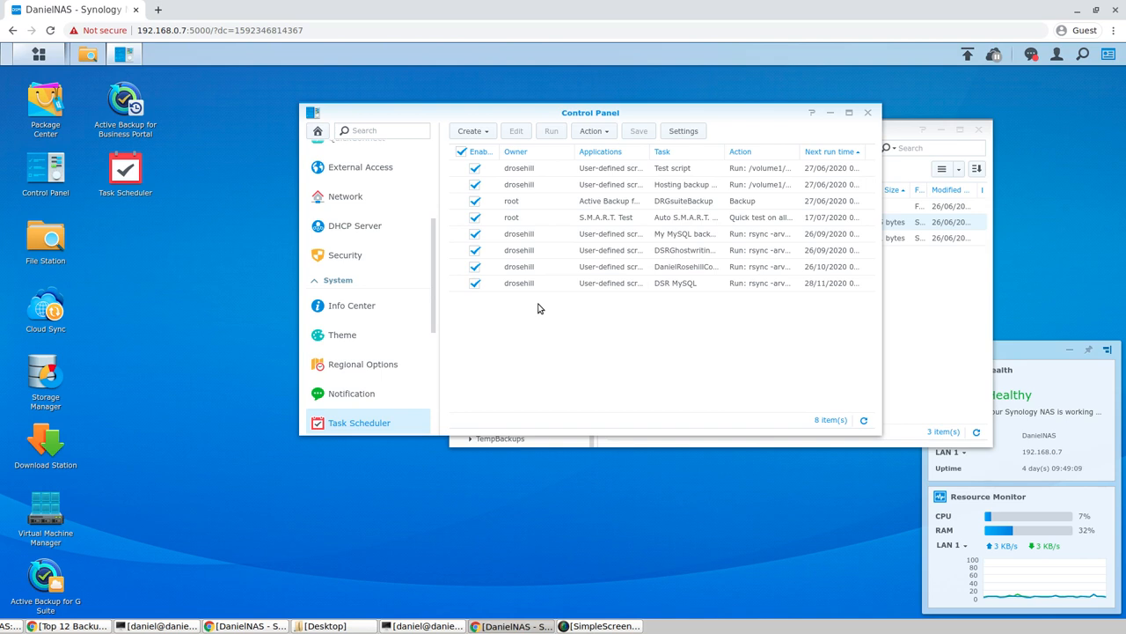
click(472, 131)
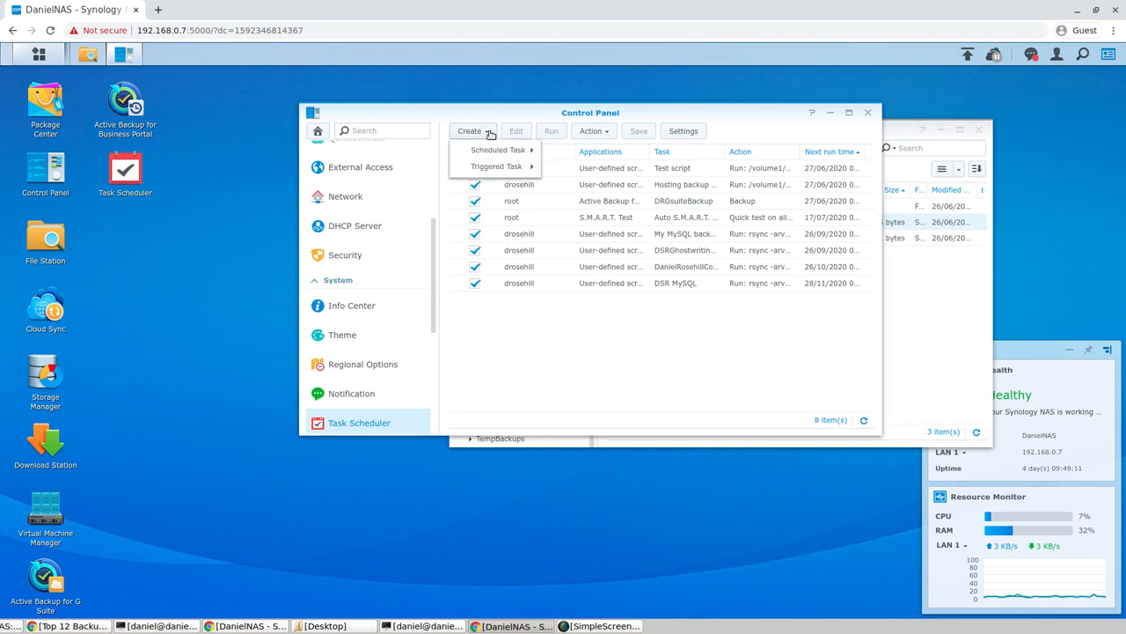
mouse_move(497, 150)
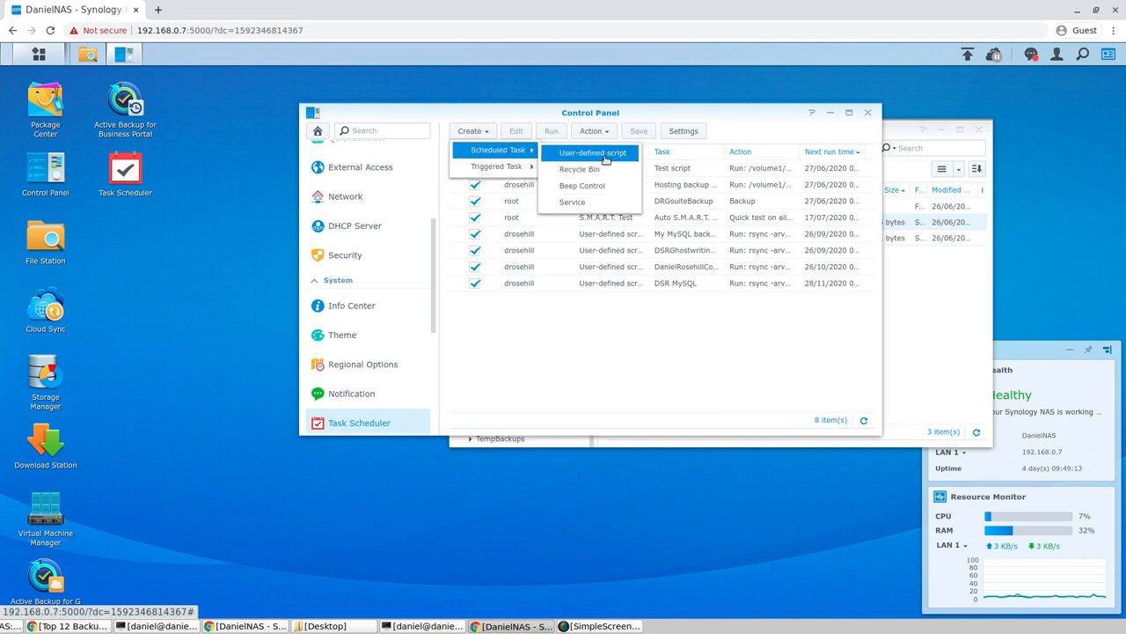
Start a User-defined script task named 'Test script' run by a non-root user.
click(591, 152)
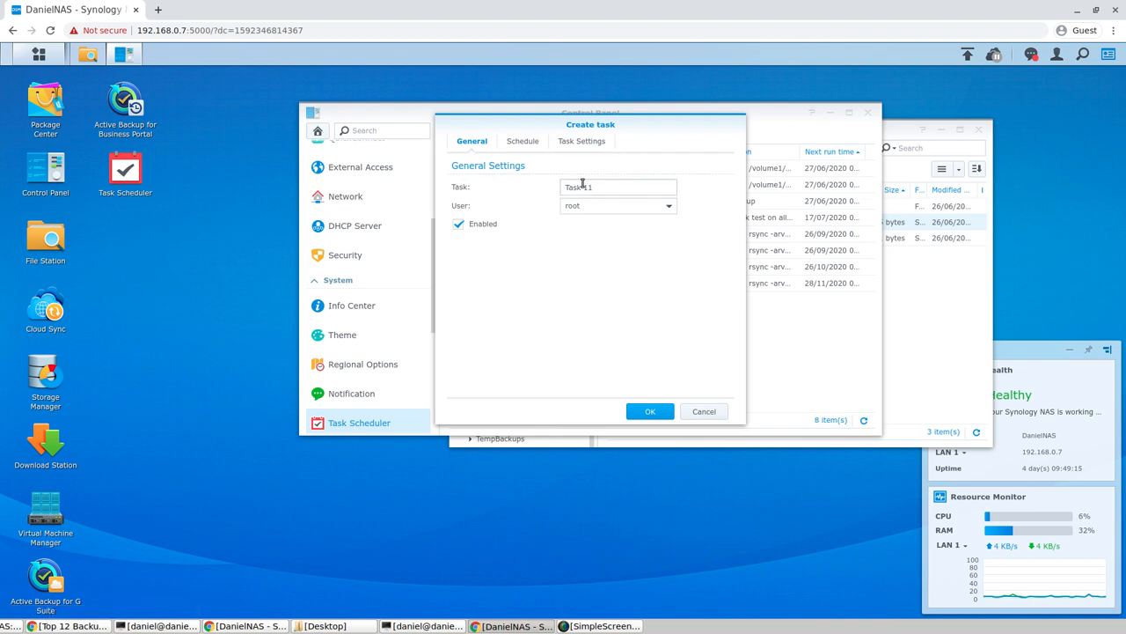
text(Test sc)
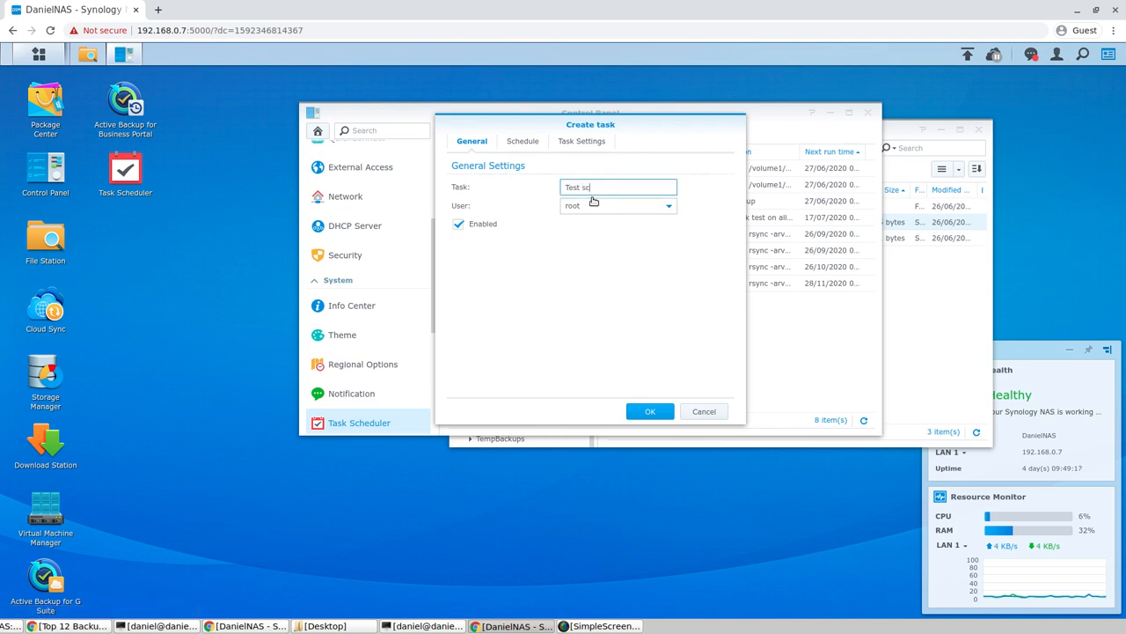
text(ript)
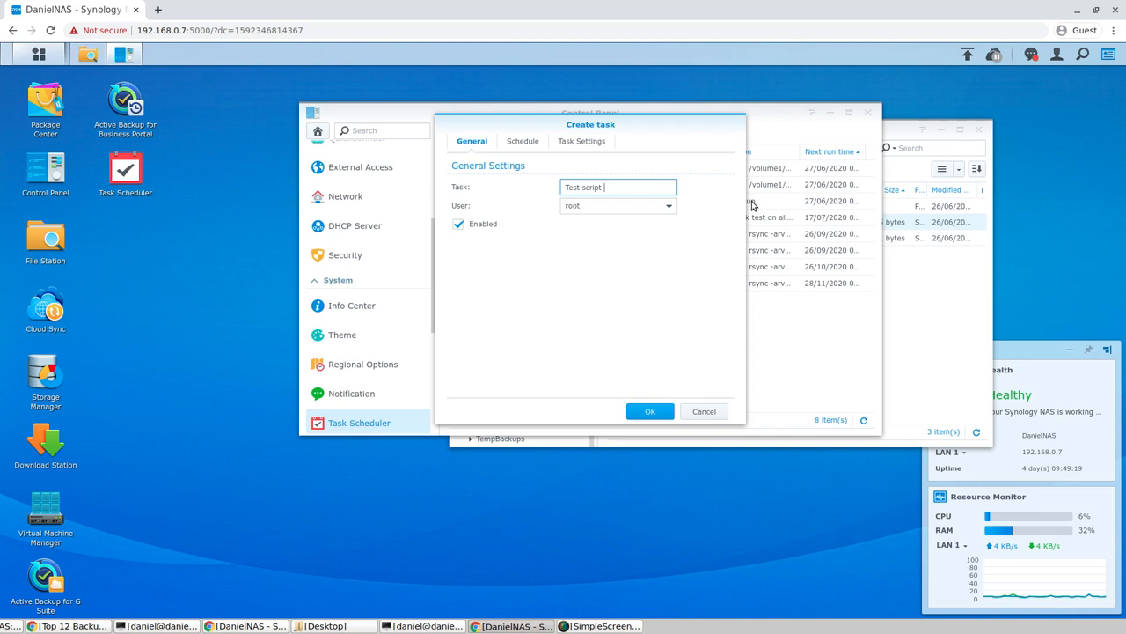
click(616, 204)
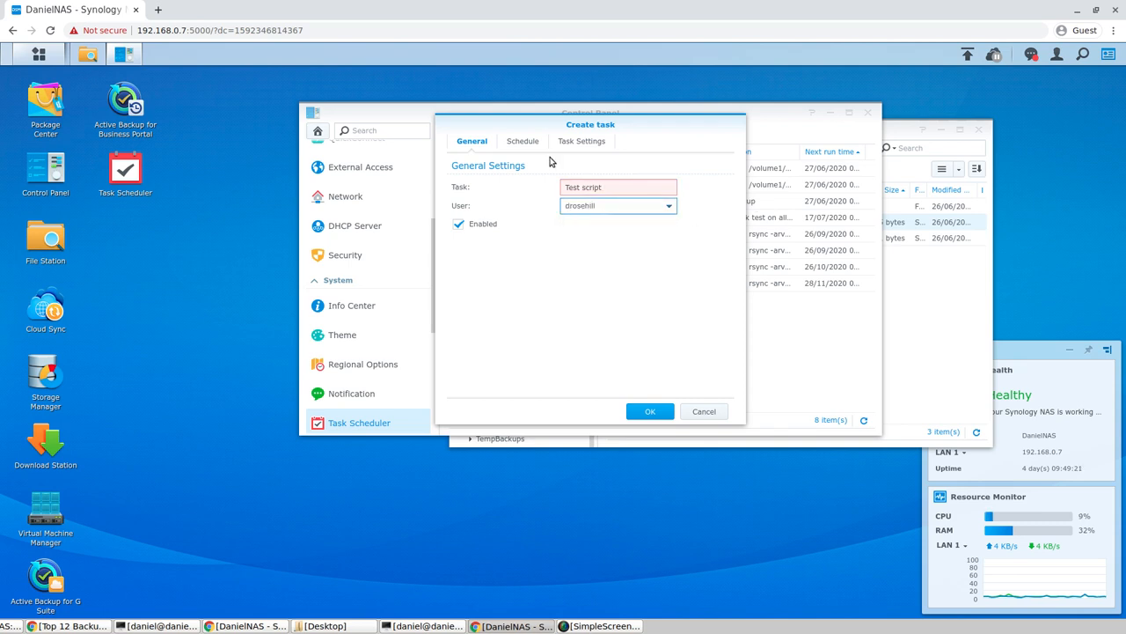
Schedule the task to run on the date 26/06/2020 only, with Do not repeat.
click(521, 141)
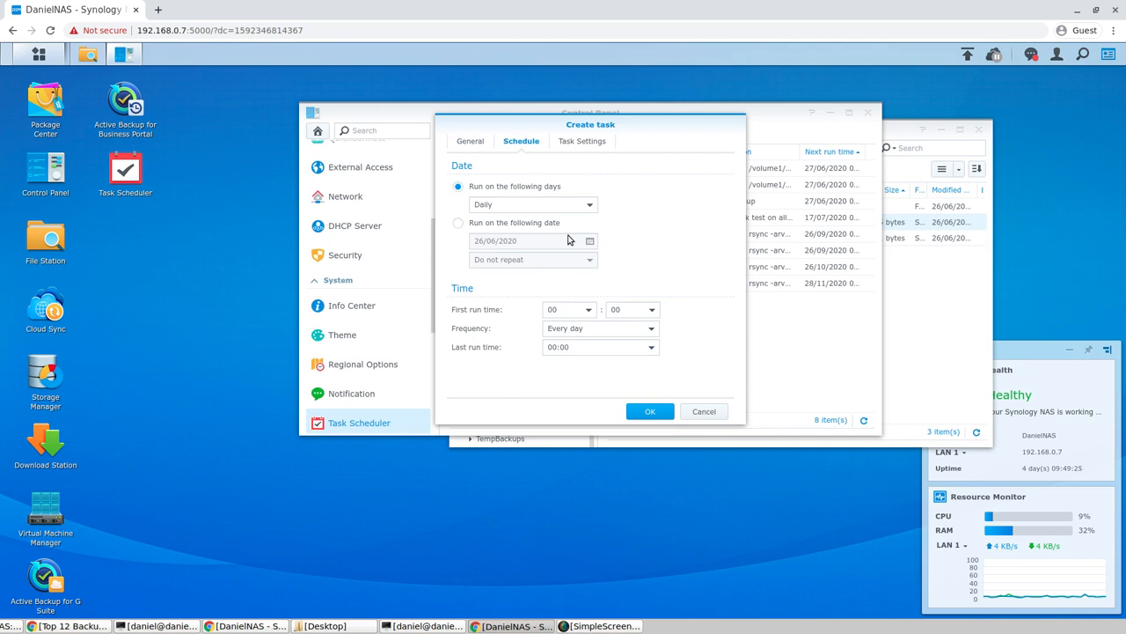
click(588, 204)
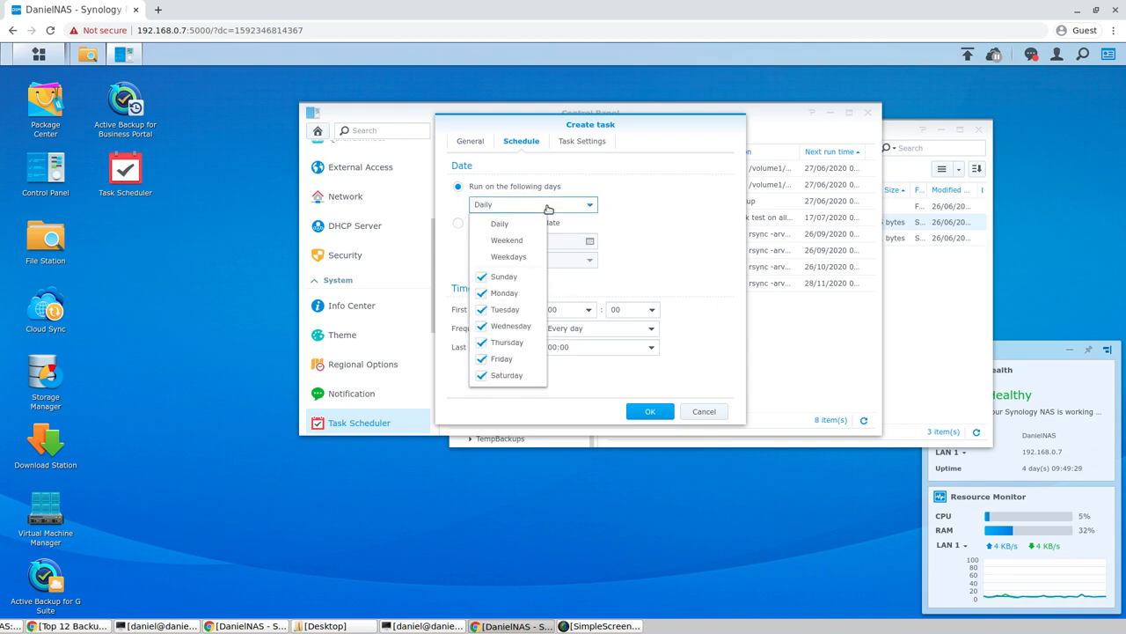
click(500, 222)
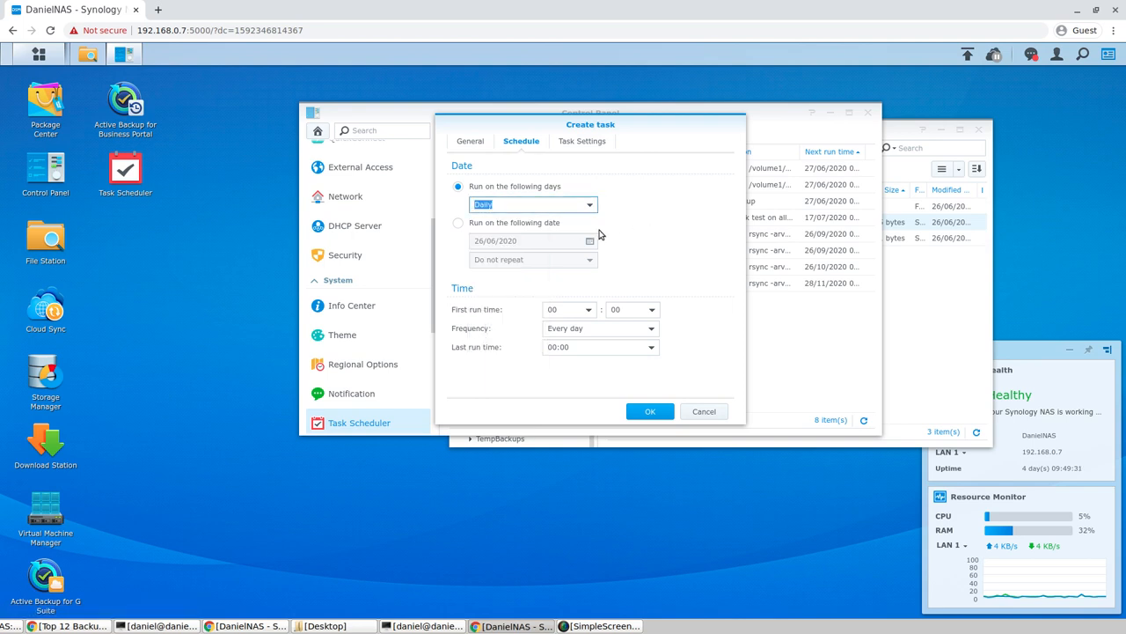
click(457, 222)
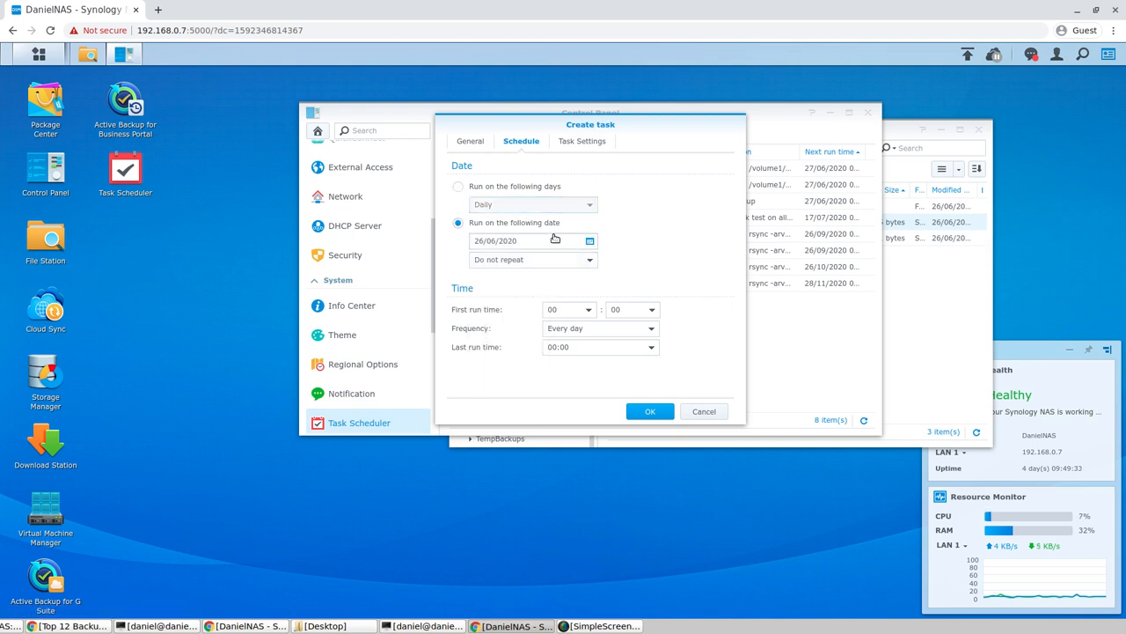
click(531, 259)
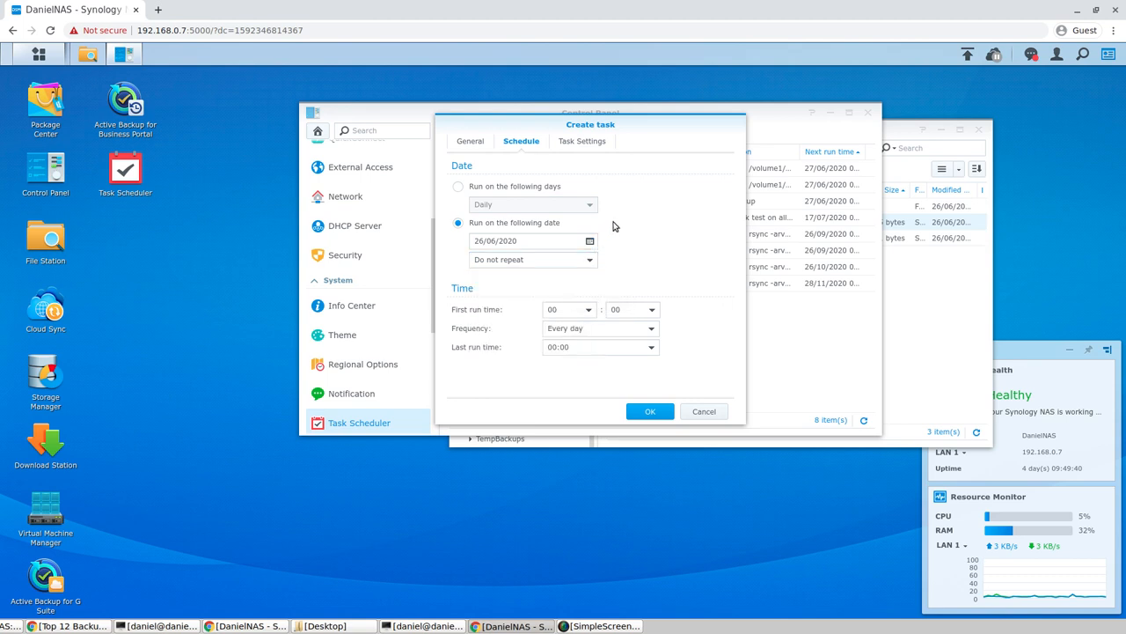
mouse_move(458, 165)
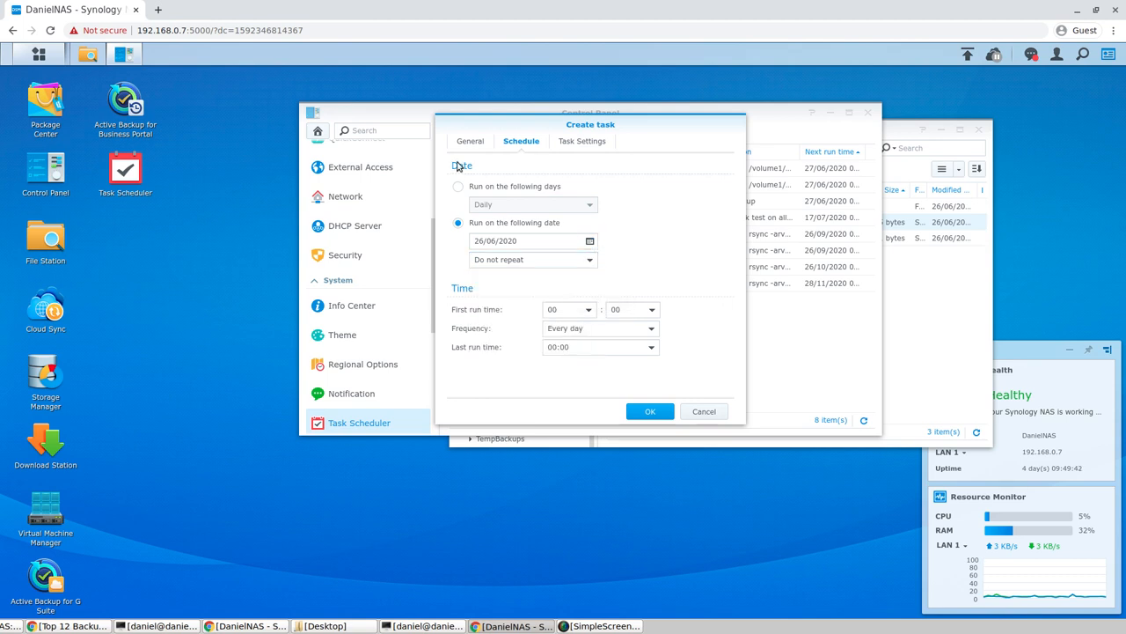
mouse_move(526, 204)
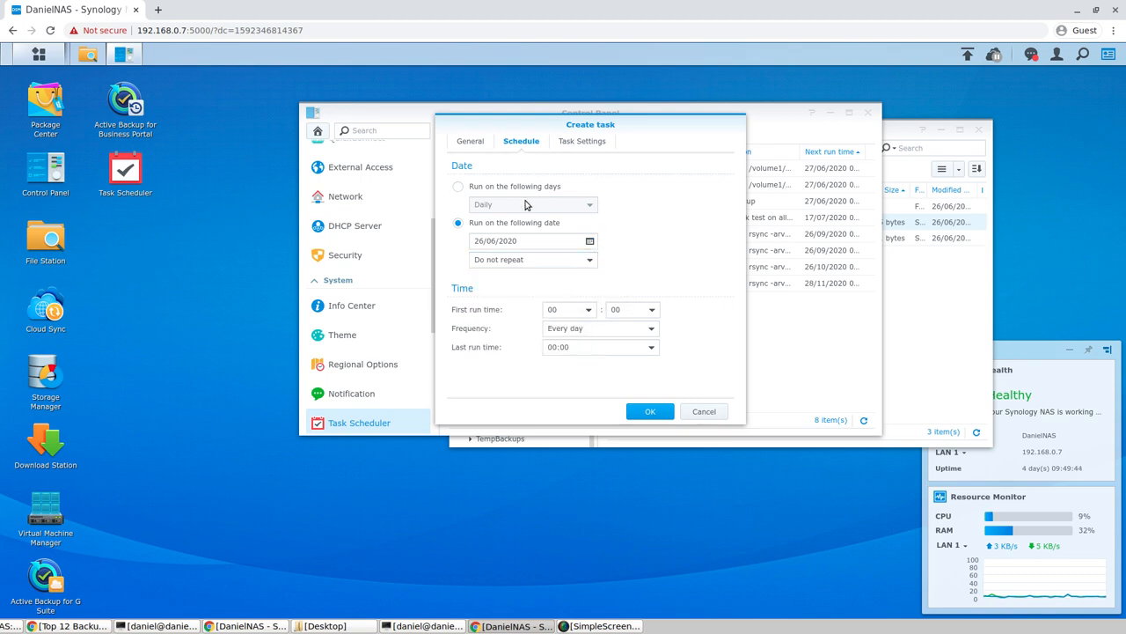
mouse_move(491, 425)
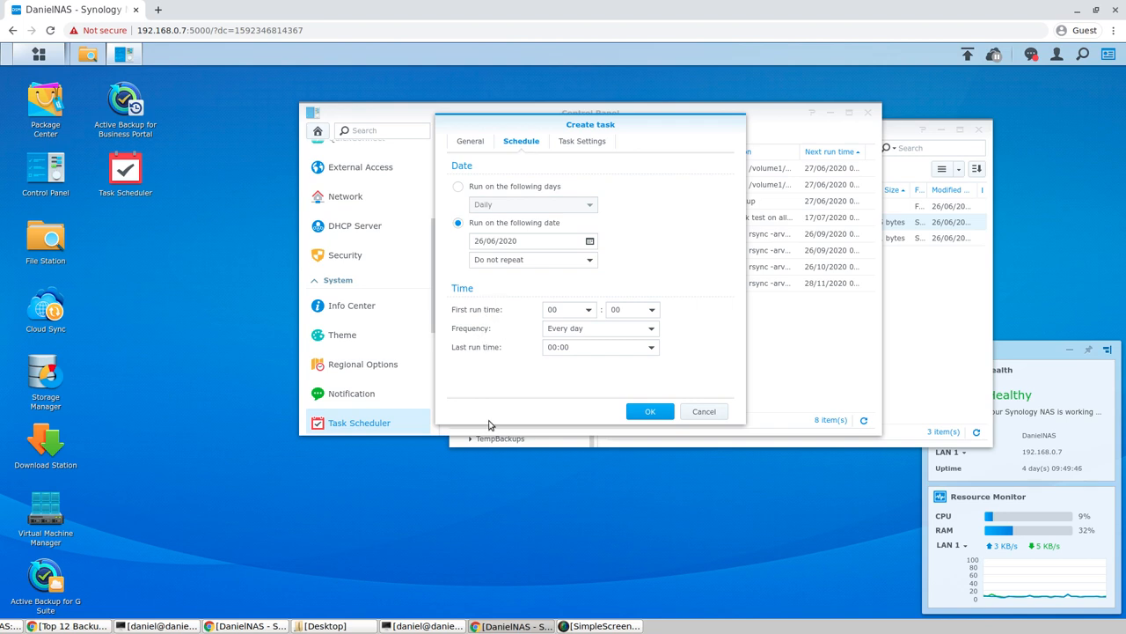
mouse_move(504, 406)
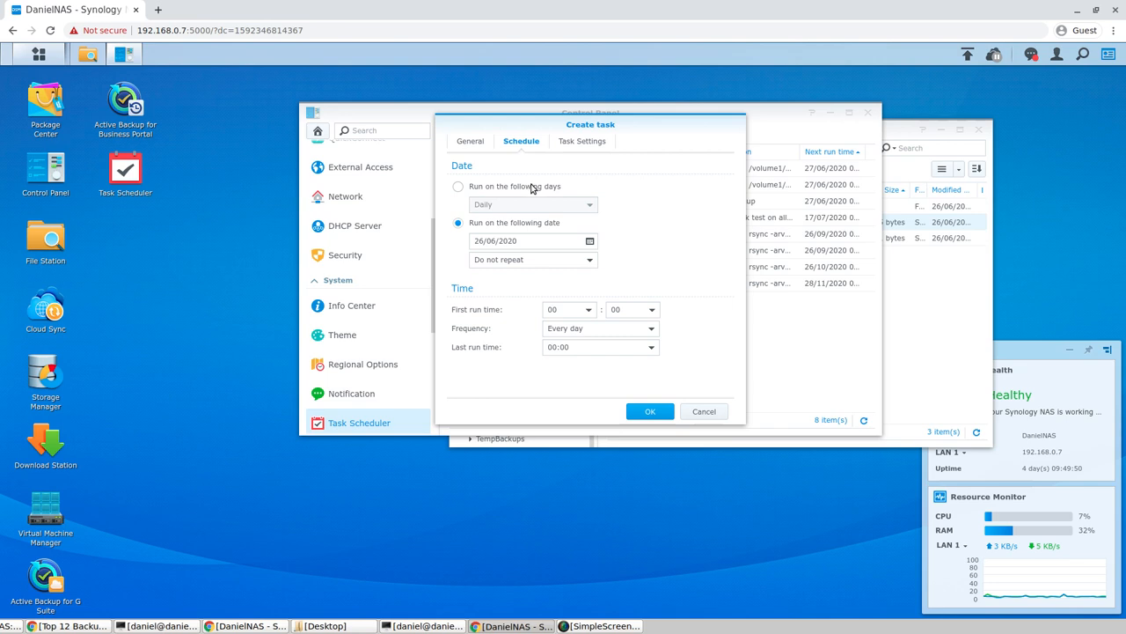
Go to Task Settings and begin the user-defined script command with 'rsync'.
click(581, 141)
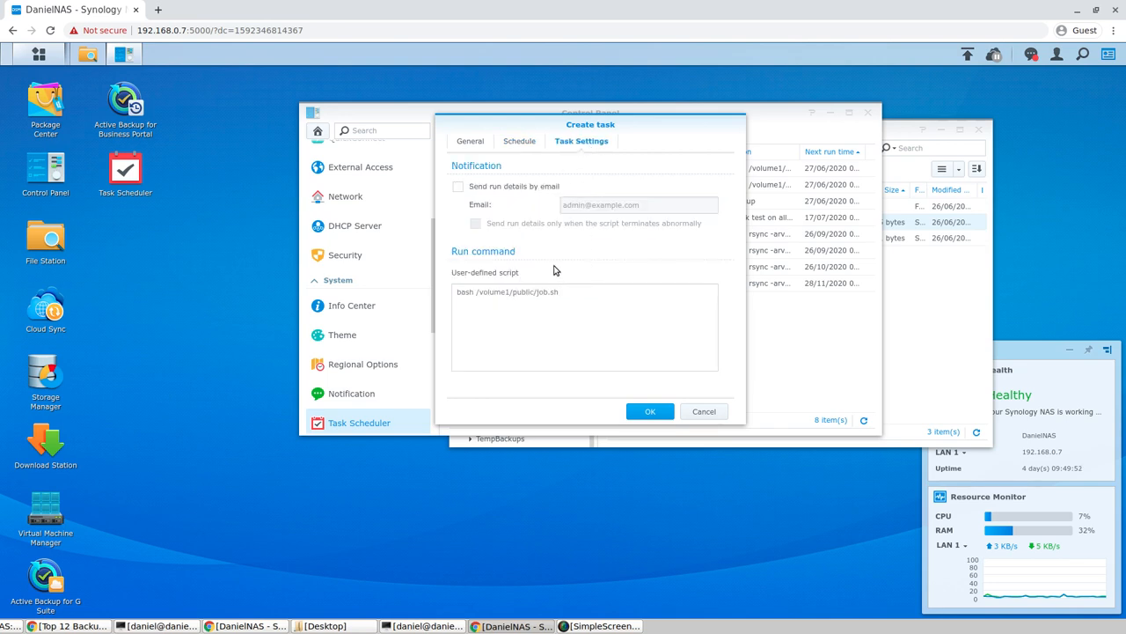
click(551, 309)
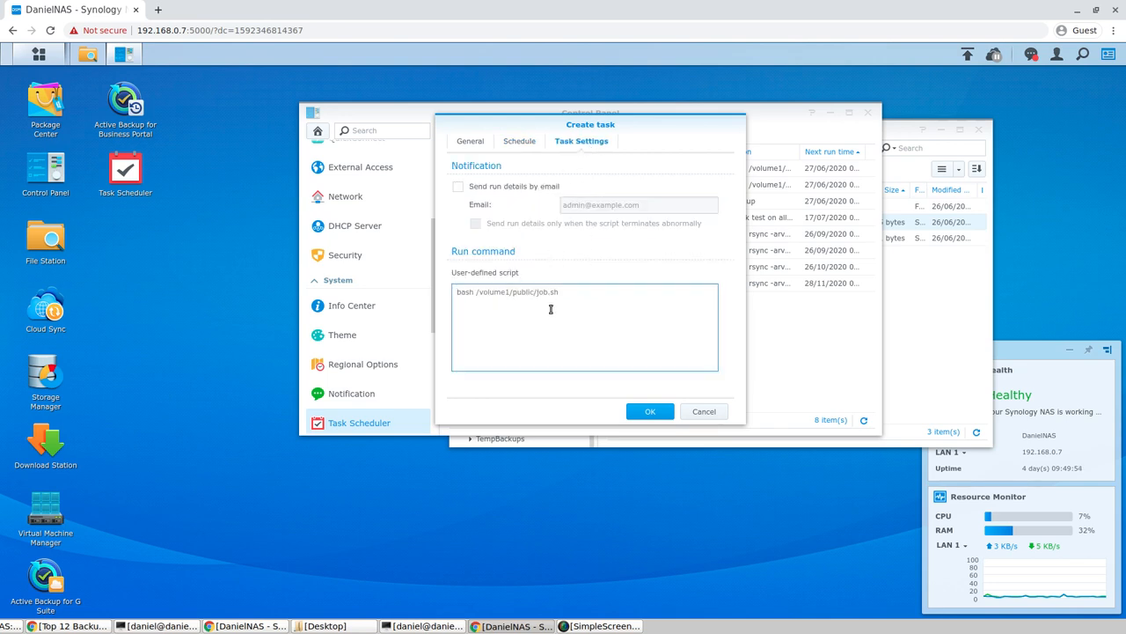
text(rsync)
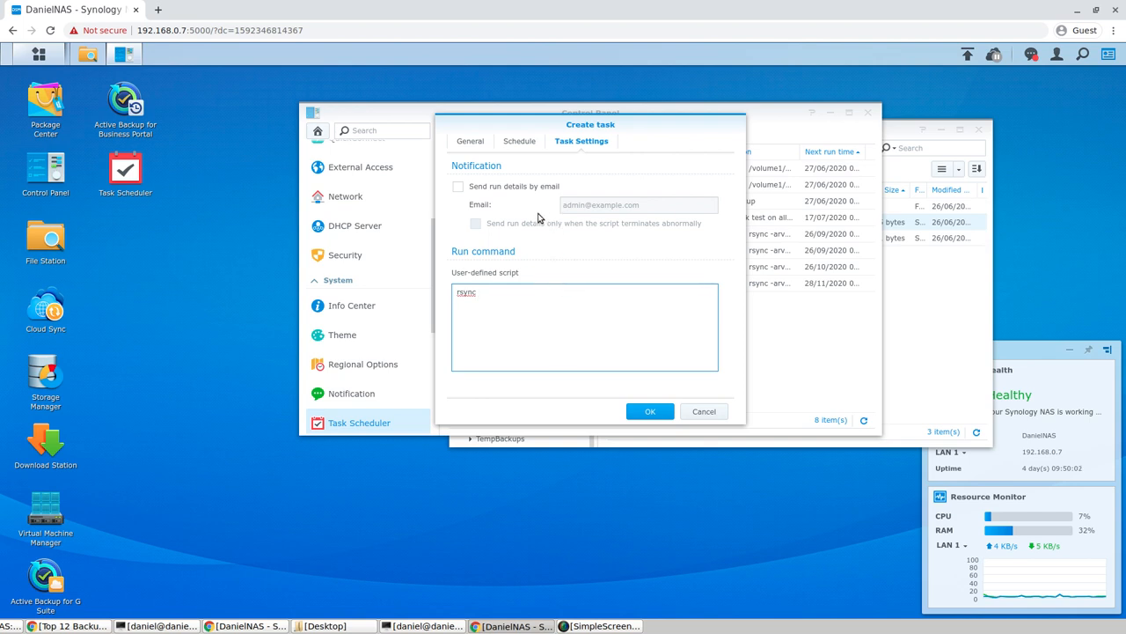
mouse_move(507, 209)
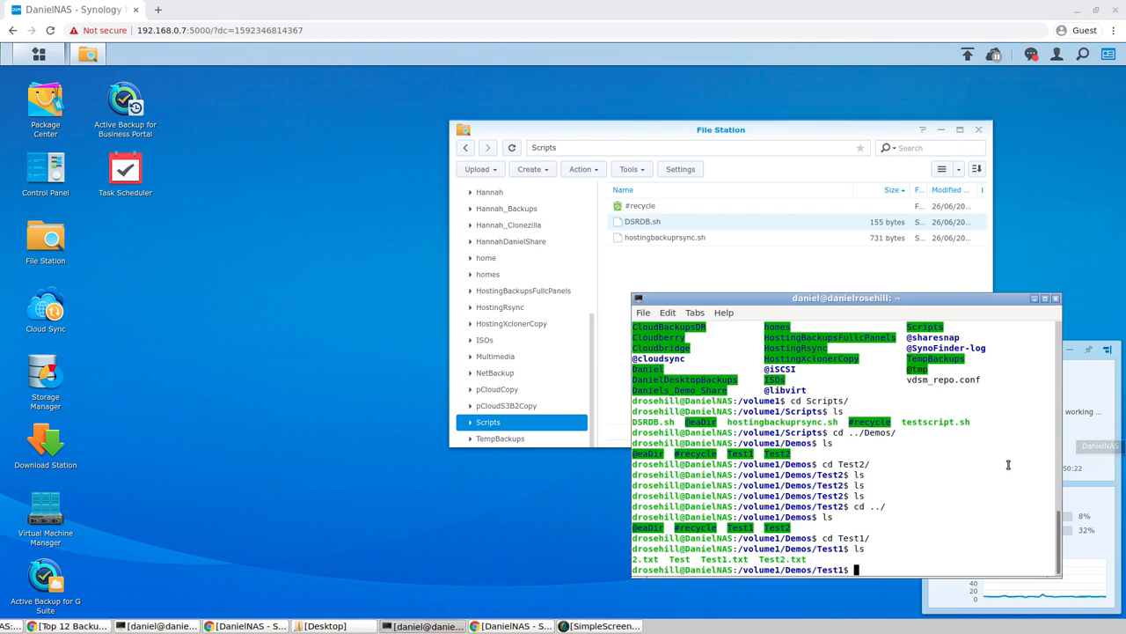
mouse_move(914, 465)
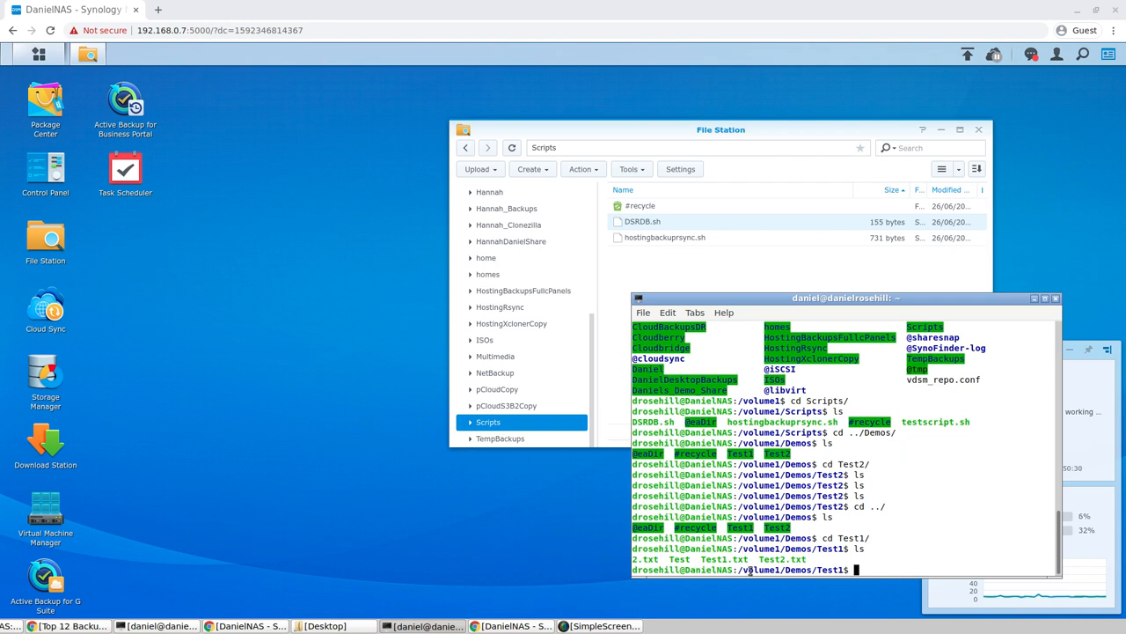
mouse_move(1063, 613)
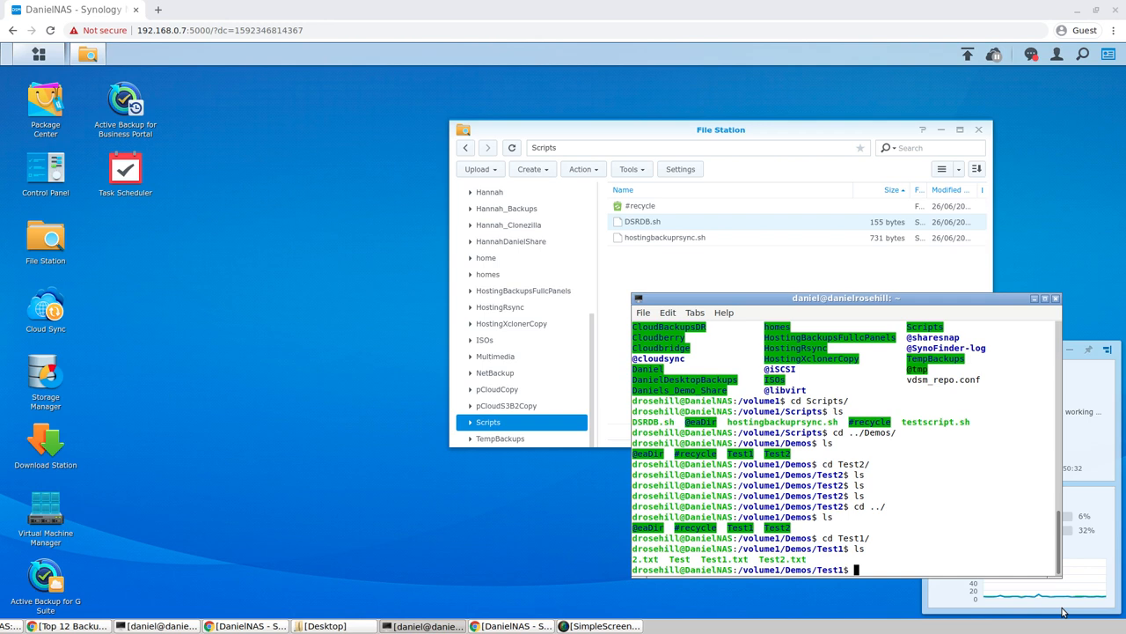
In SSH, move into /volume1/Demos/Test1, clear it and create 1.txt and 2.txt.
text(cd /)
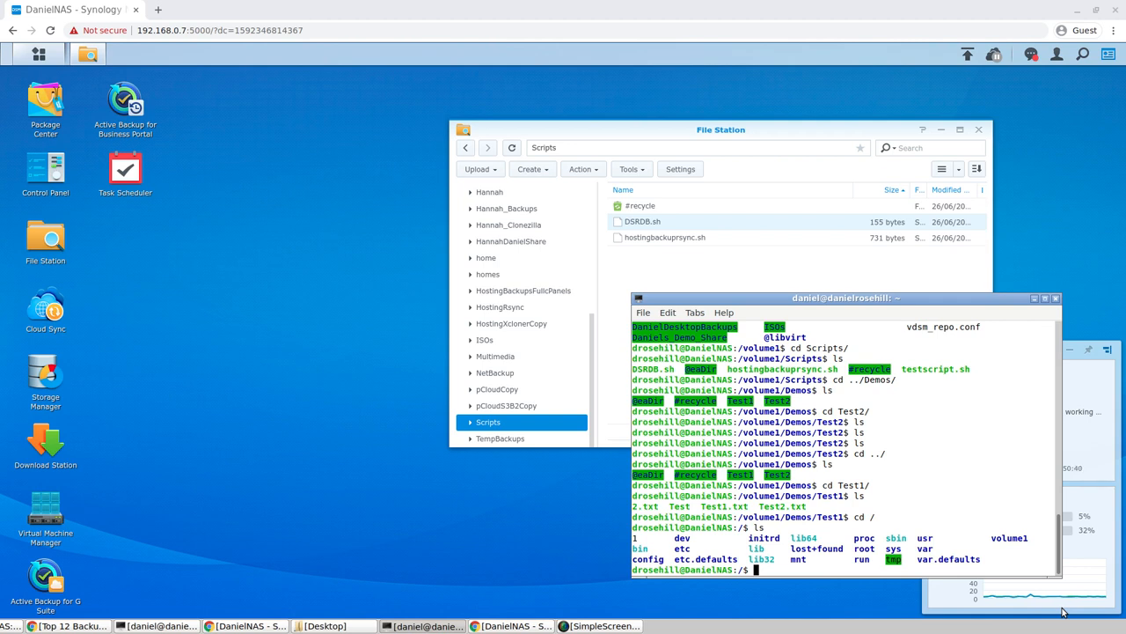
text(cd vo)
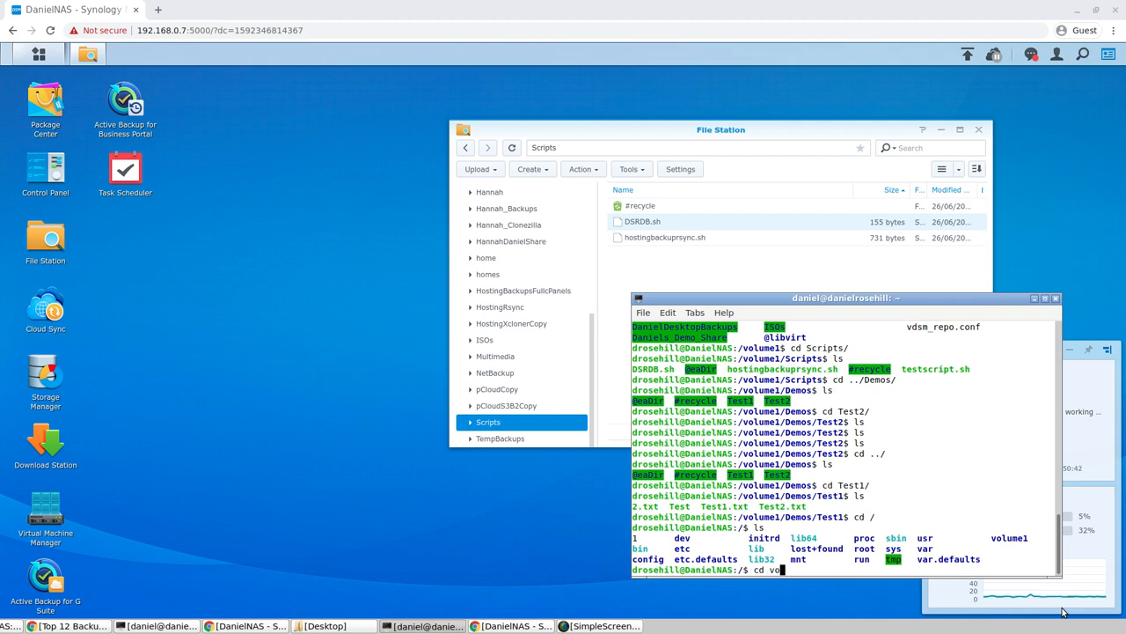
text(lume1/)
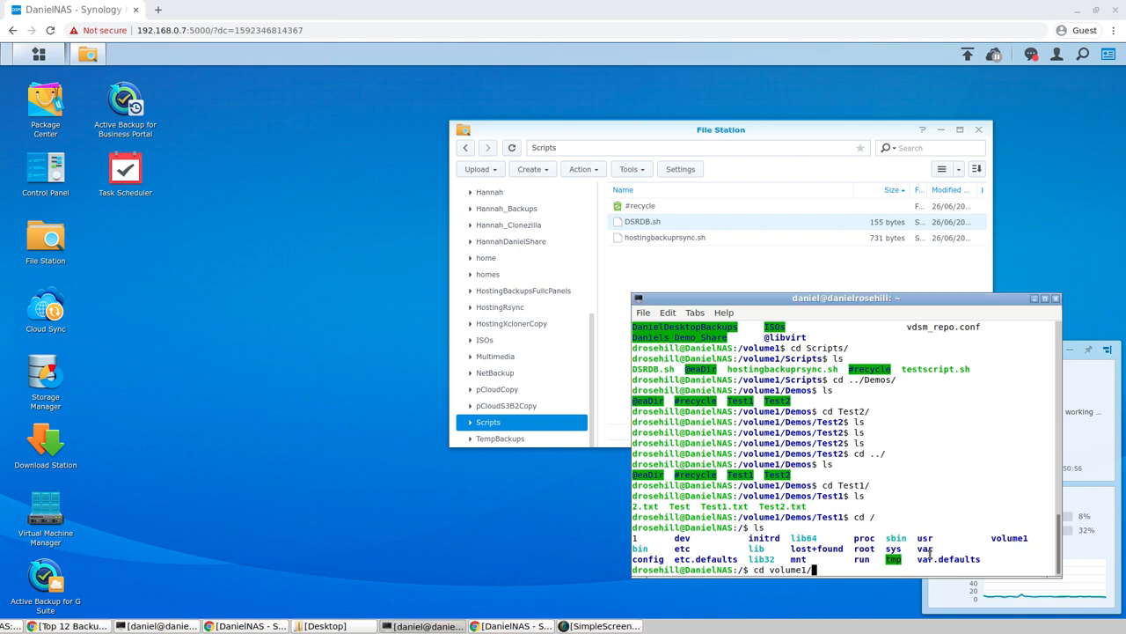
text(Demos/)
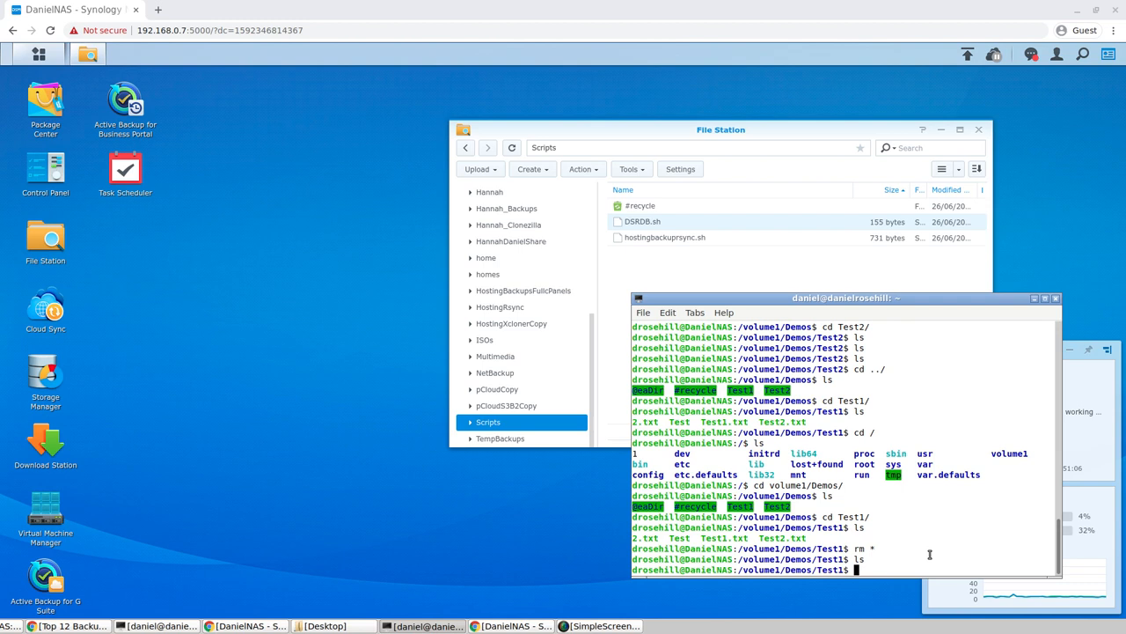
text(touch 1.txt 2.txt)
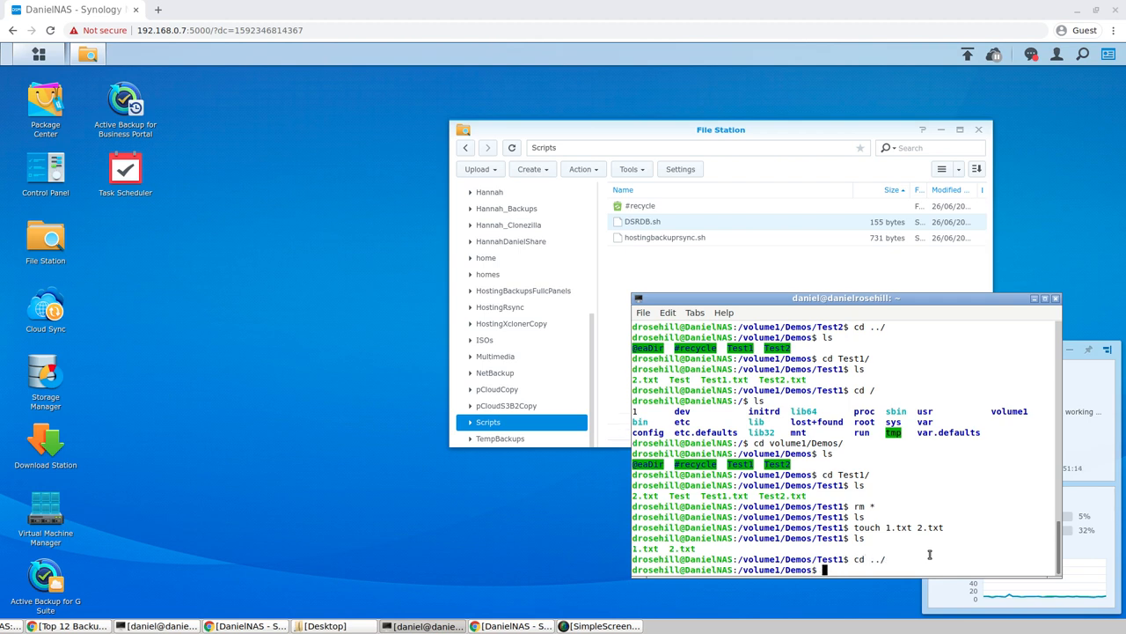
Go up a level and move into the Test2 folder.
text(c)
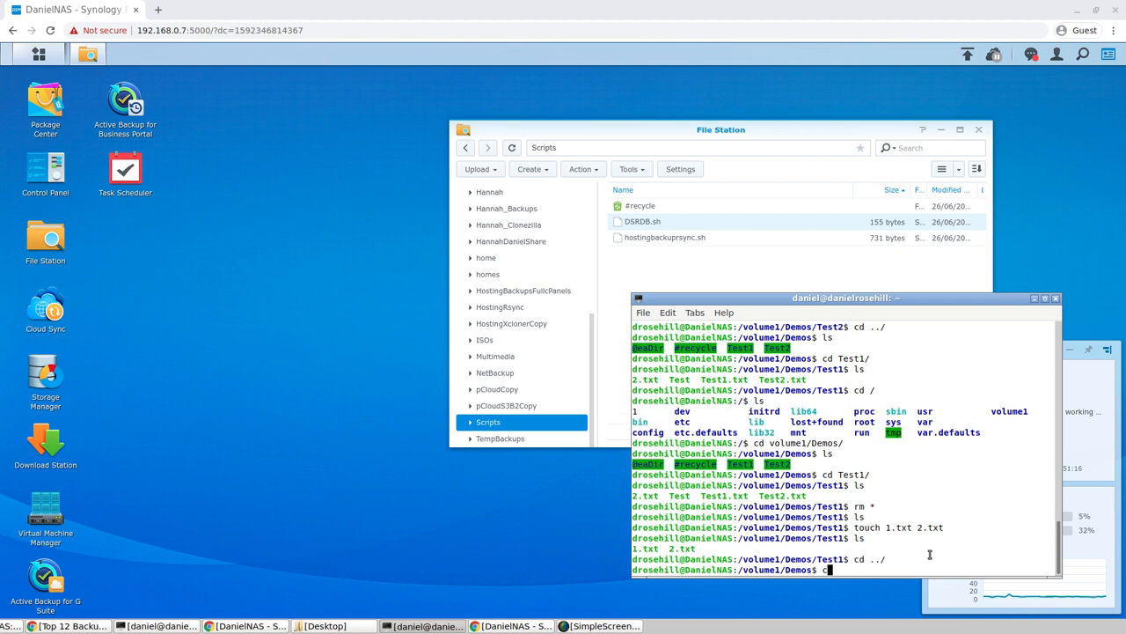
text(cd Test2/)
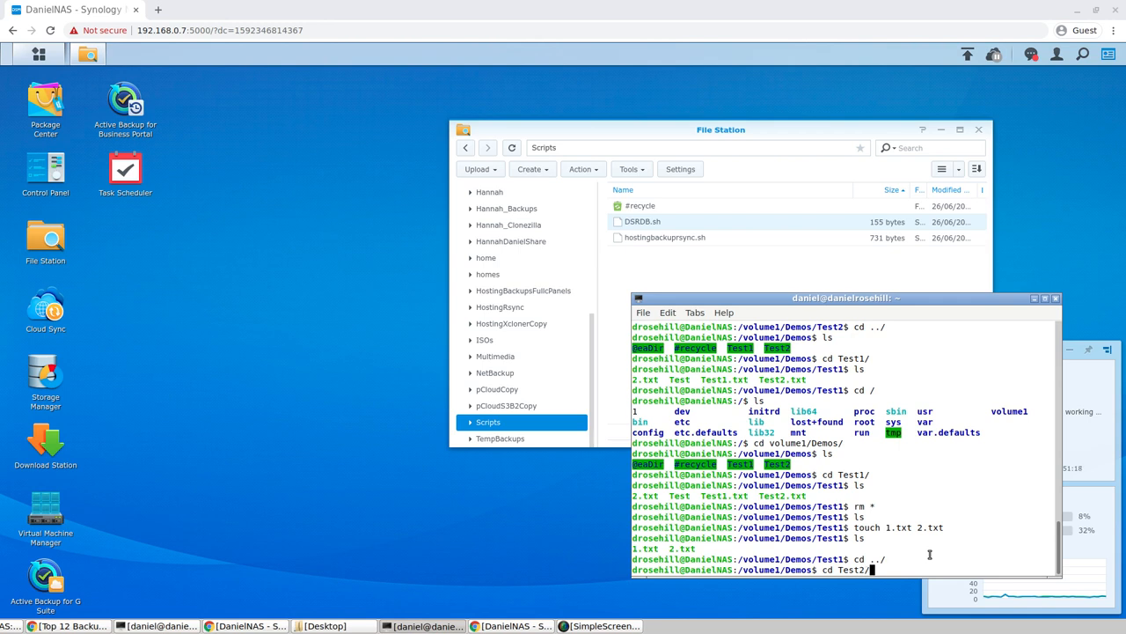
key(Return)
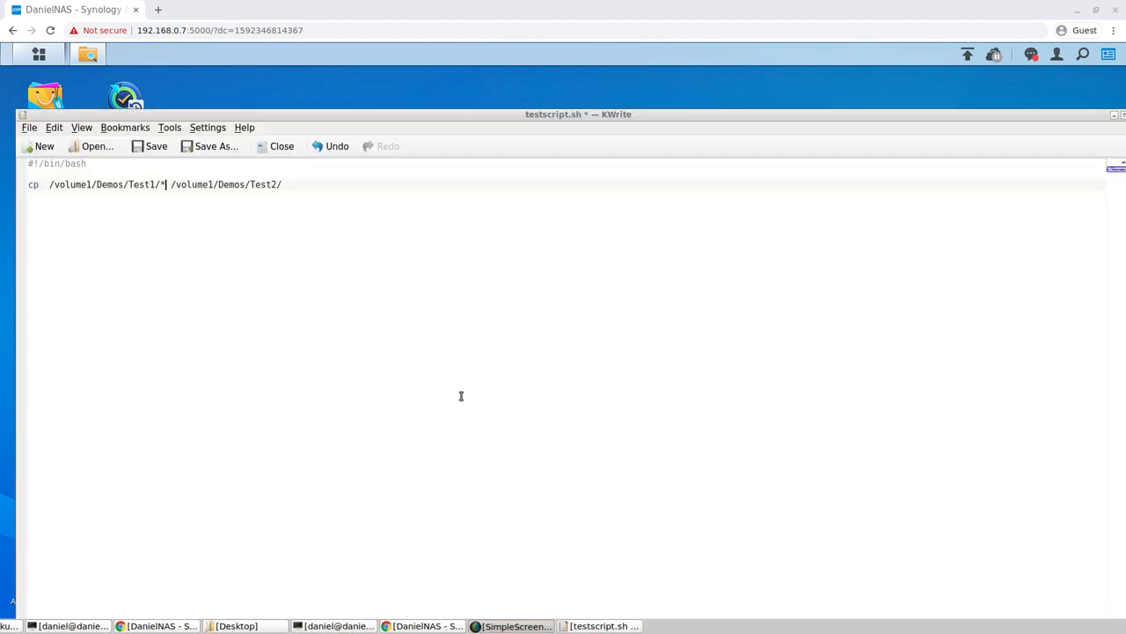
mouse_move(454, 356)
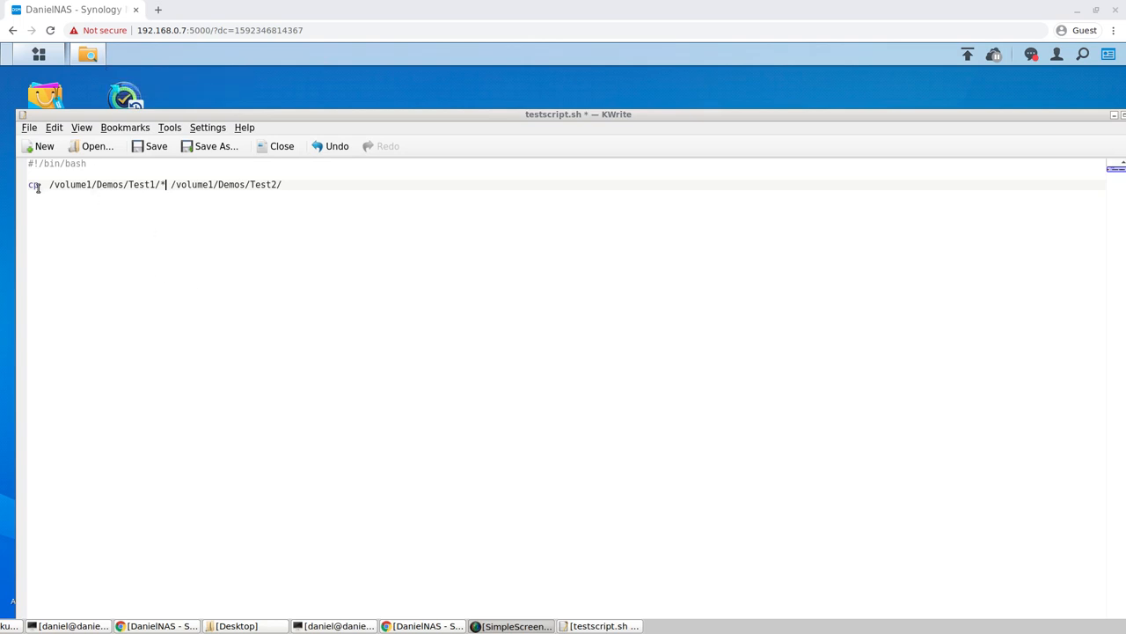
mouse_move(126, 201)
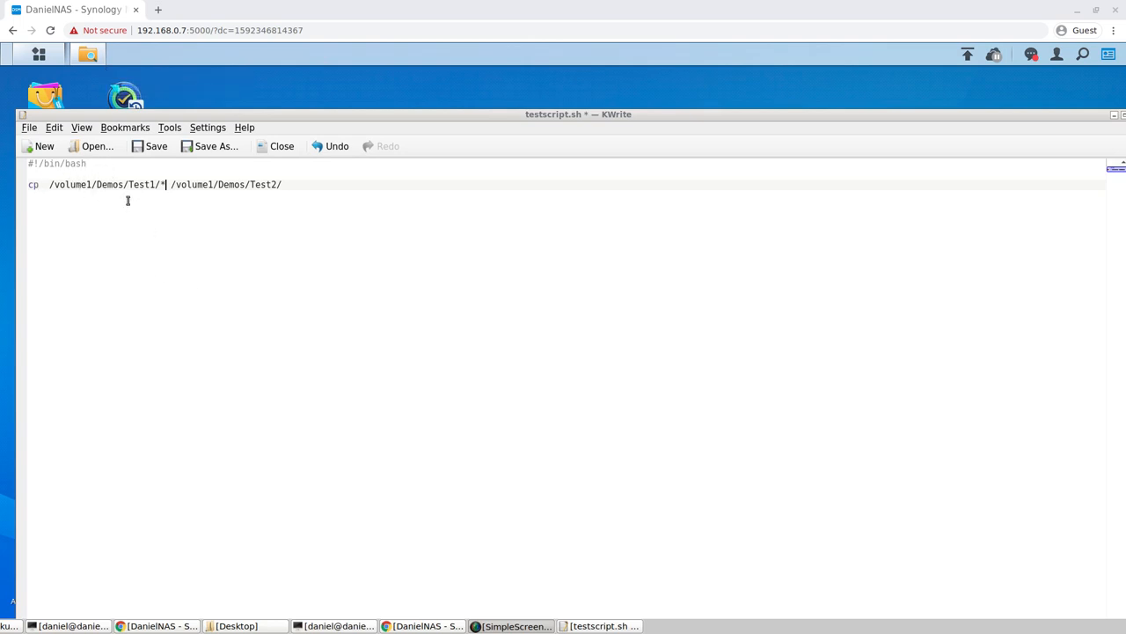
Complete the cp source as /volume1/Demos/Test1/* so all Test1 files copy to Test2.
key(BackSpace)
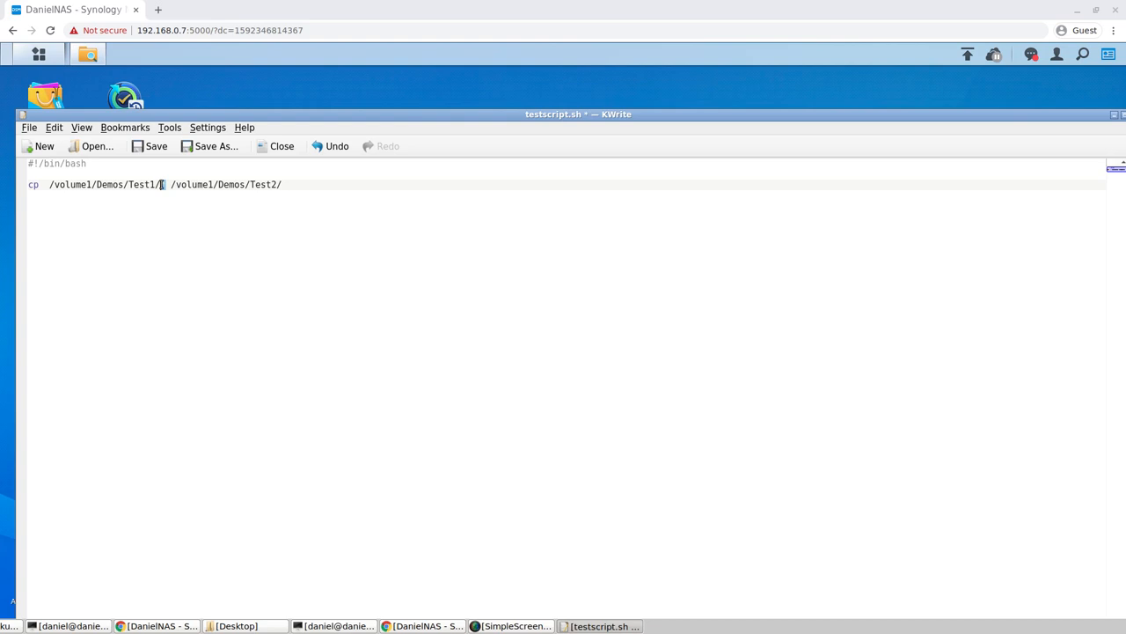
text(*)
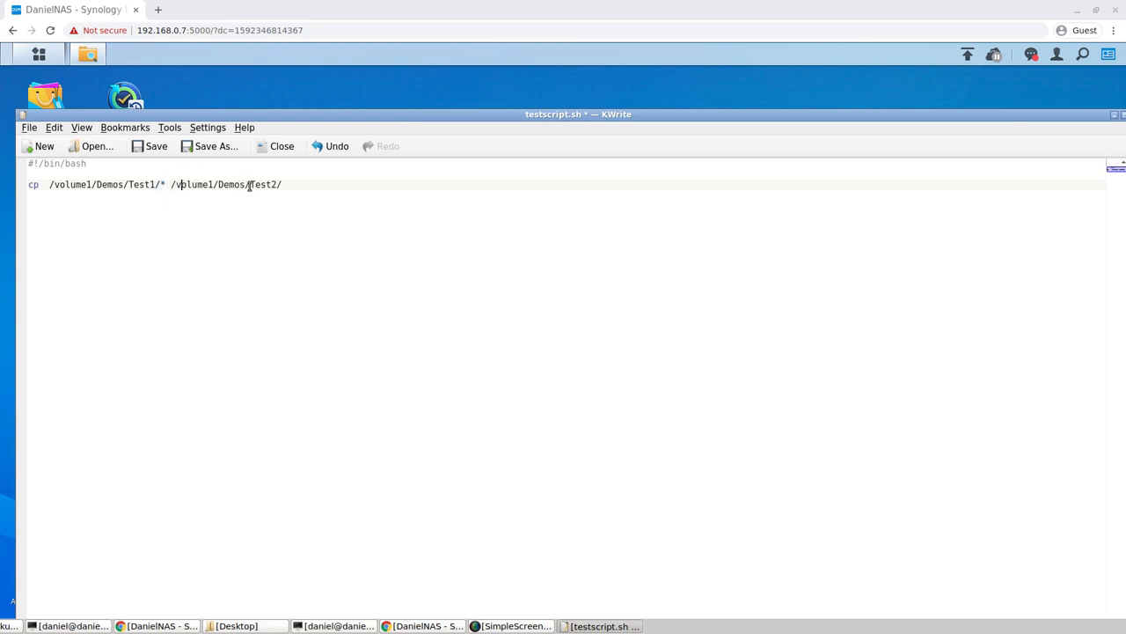
mouse_move(97, 239)
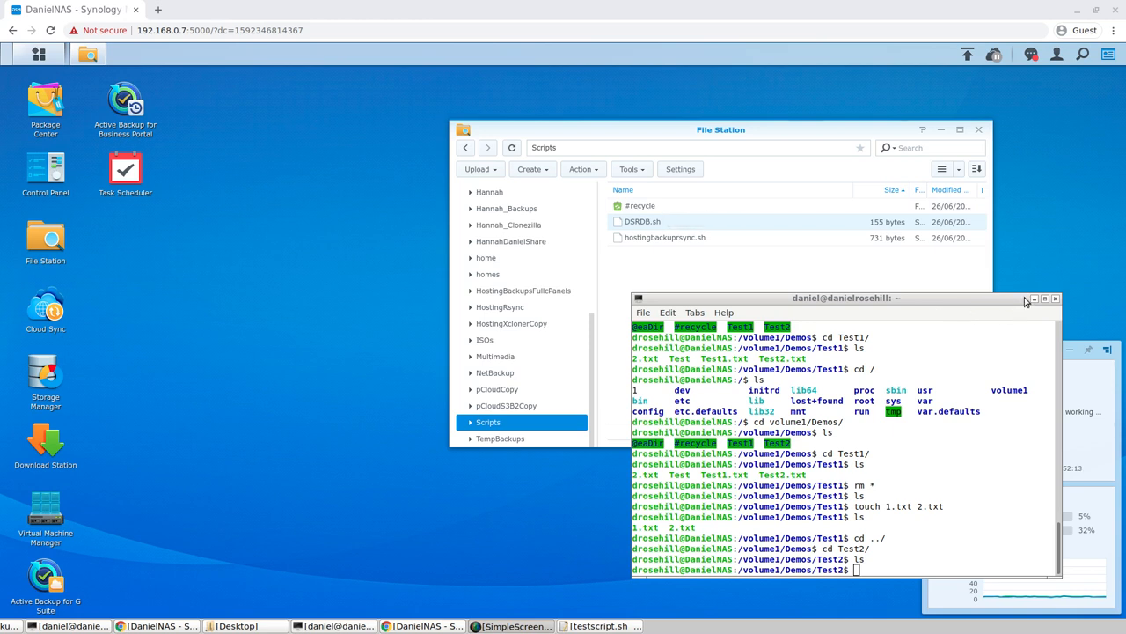
Upload testscript.sh into the Scripts folder and check its full path in Properties.
click(1046, 299)
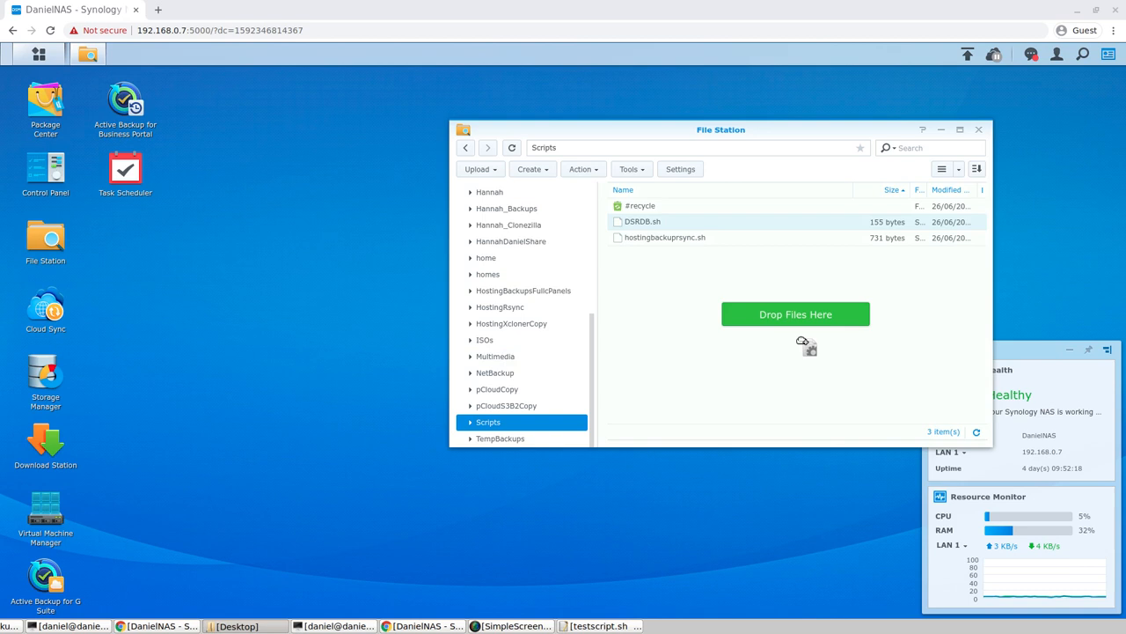
click(796, 313)
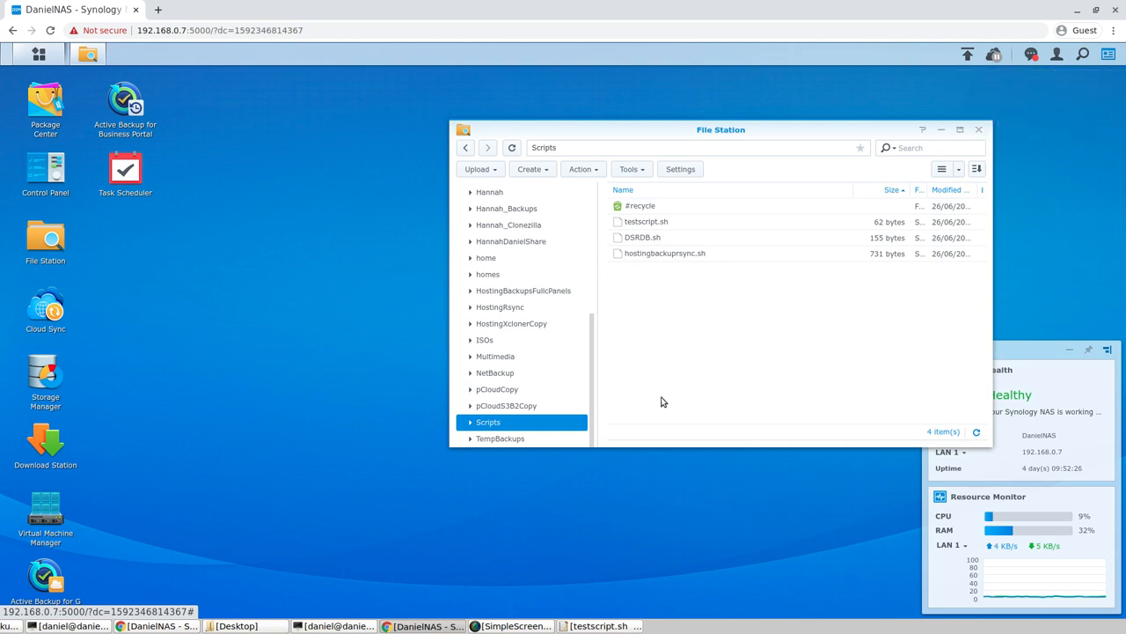
mouse_move(648, 236)
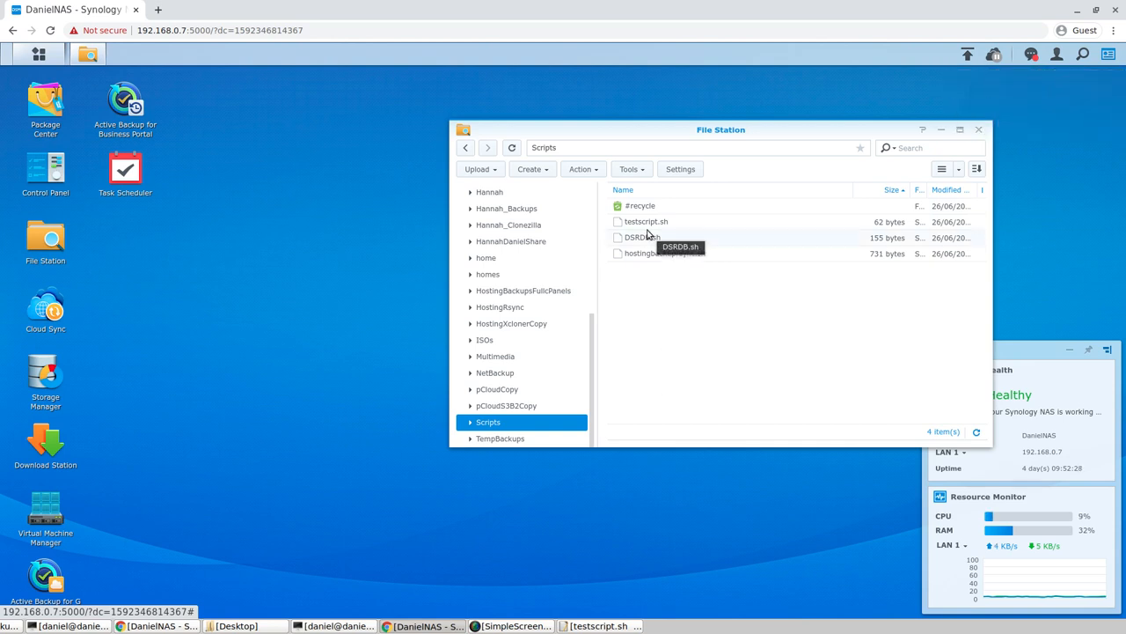
right_click(646, 222)
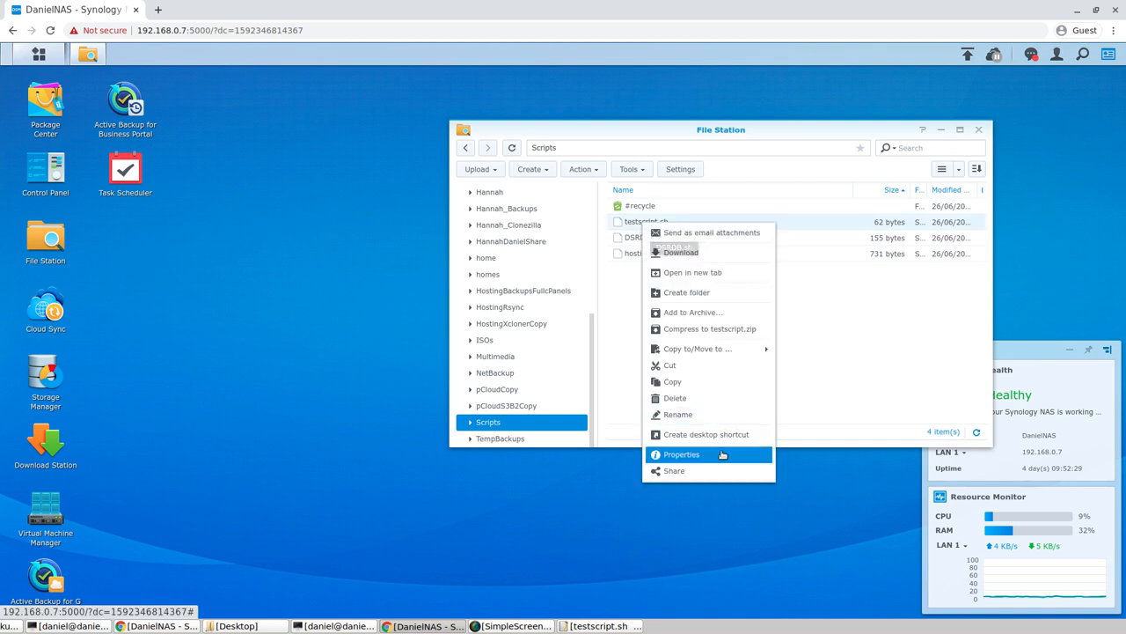
click(681, 454)
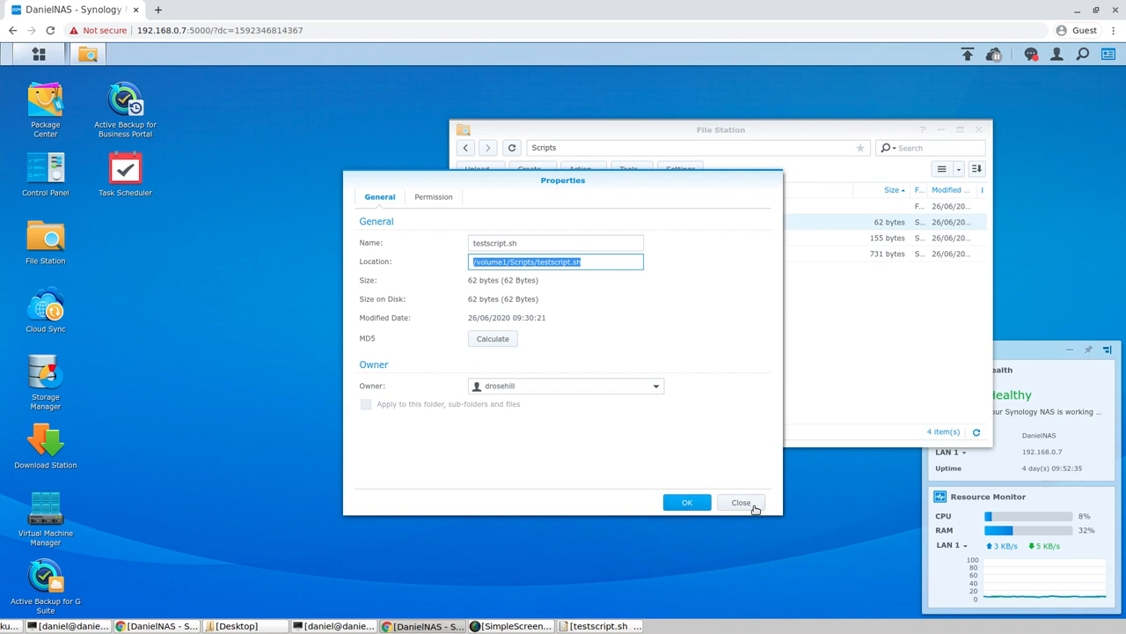
click(741, 502)
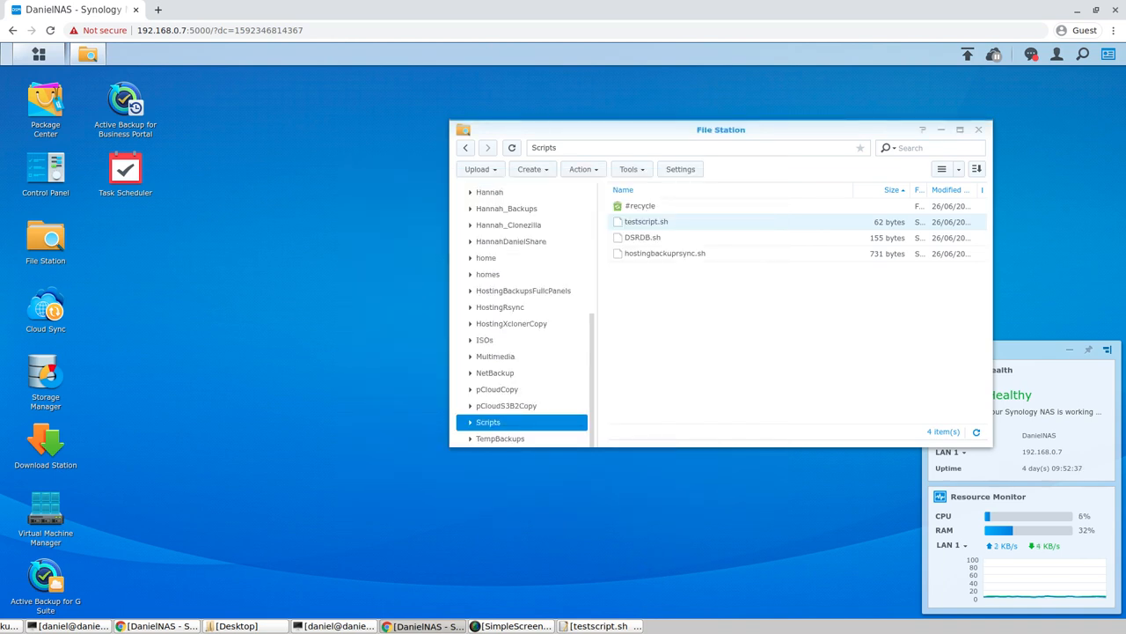
Create a User-defined script task 'Test script' with its user chosen, running once on a set date.
click(125, 175)
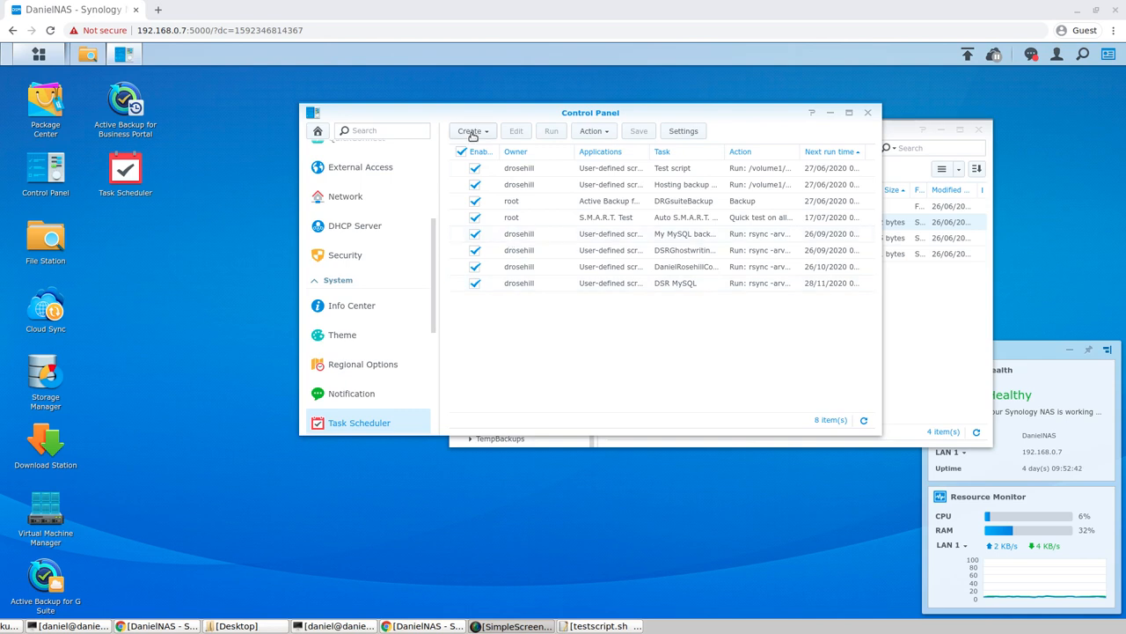
click(468, 130)
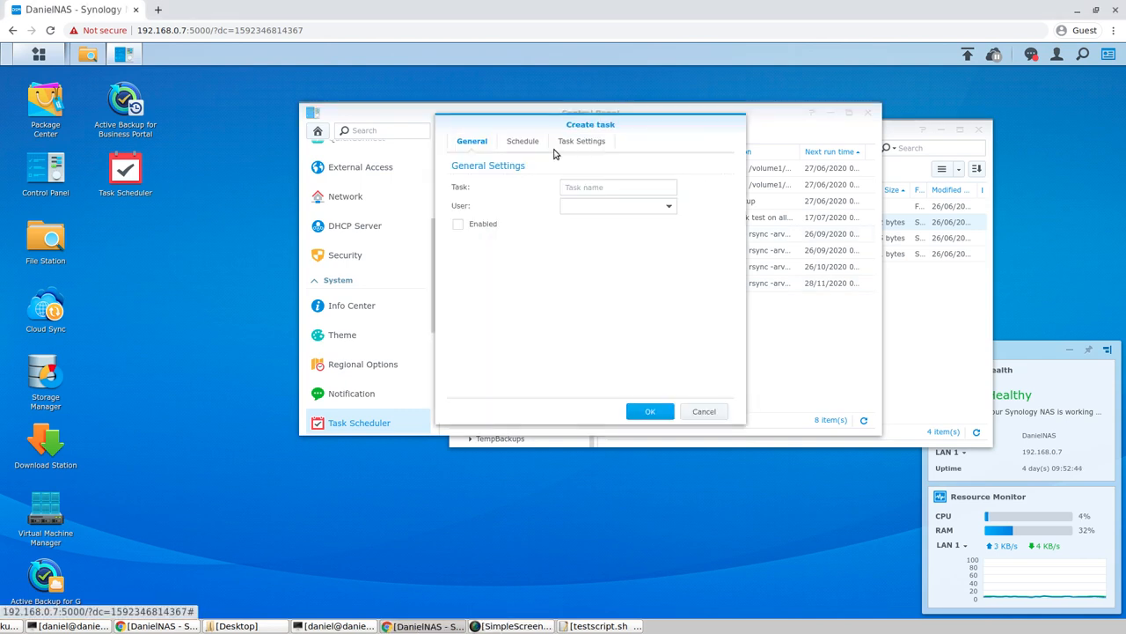
click(580, 141)
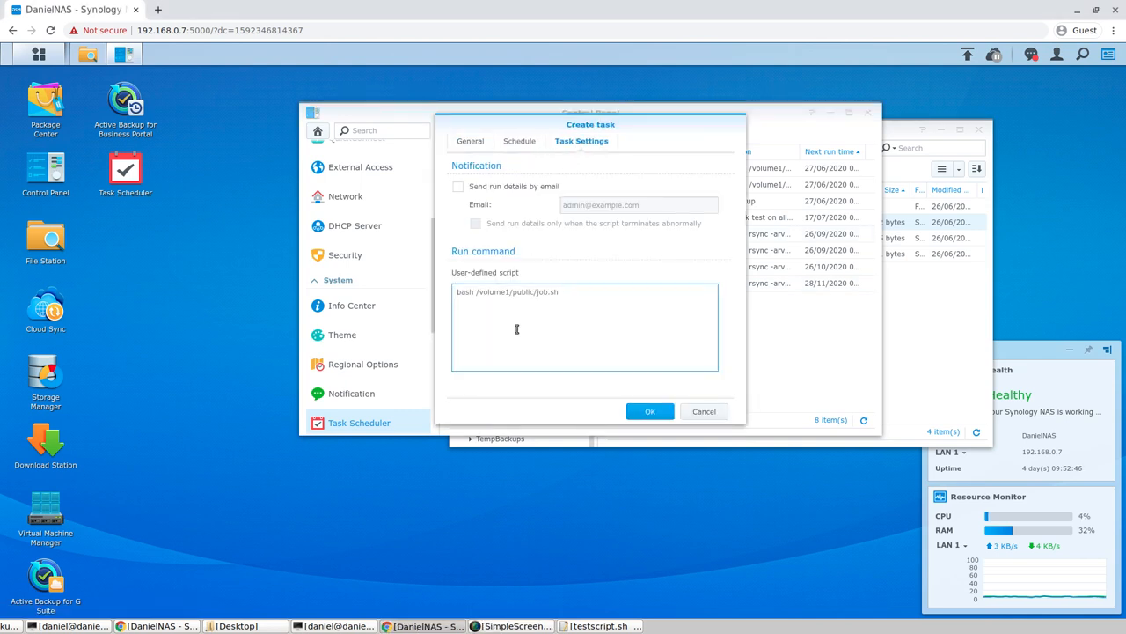
click(472, 140)
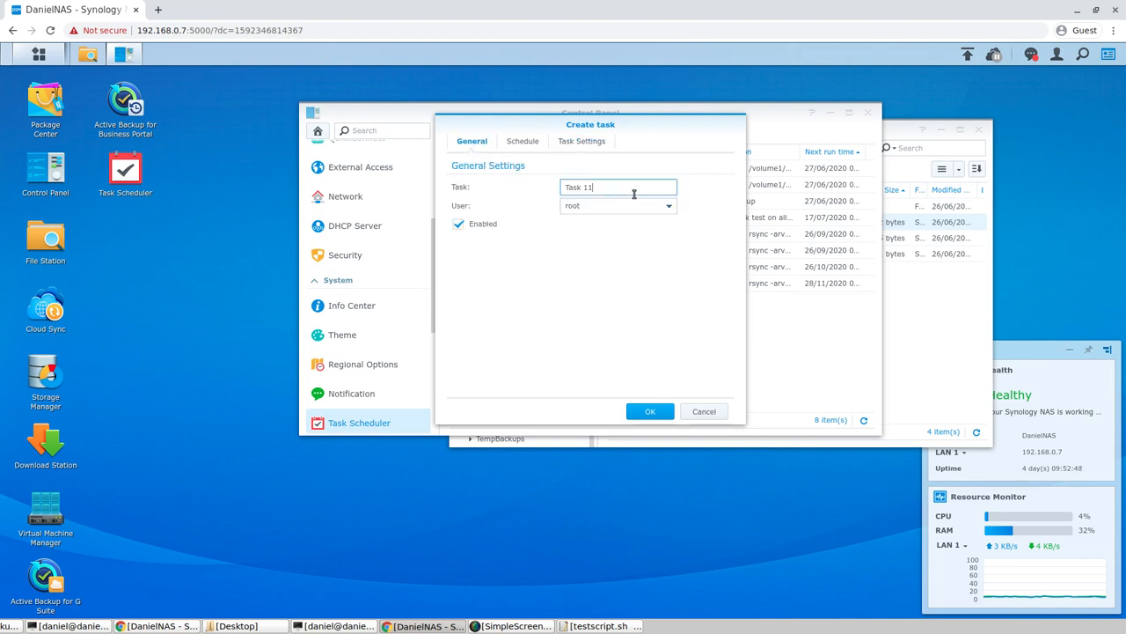
text(Test sc)
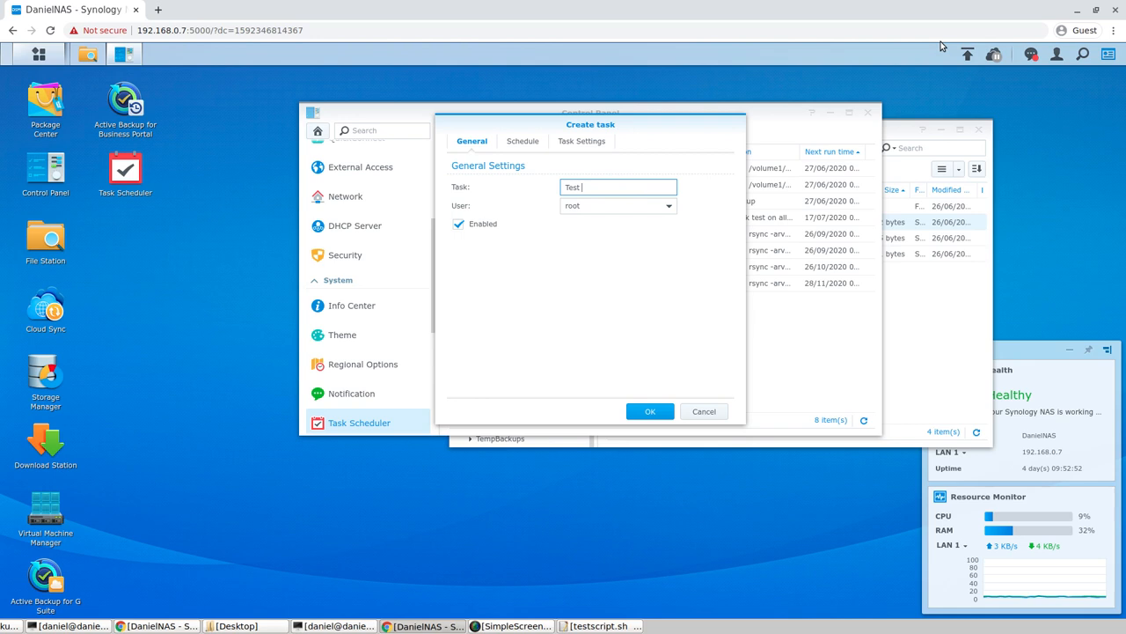
text(script)
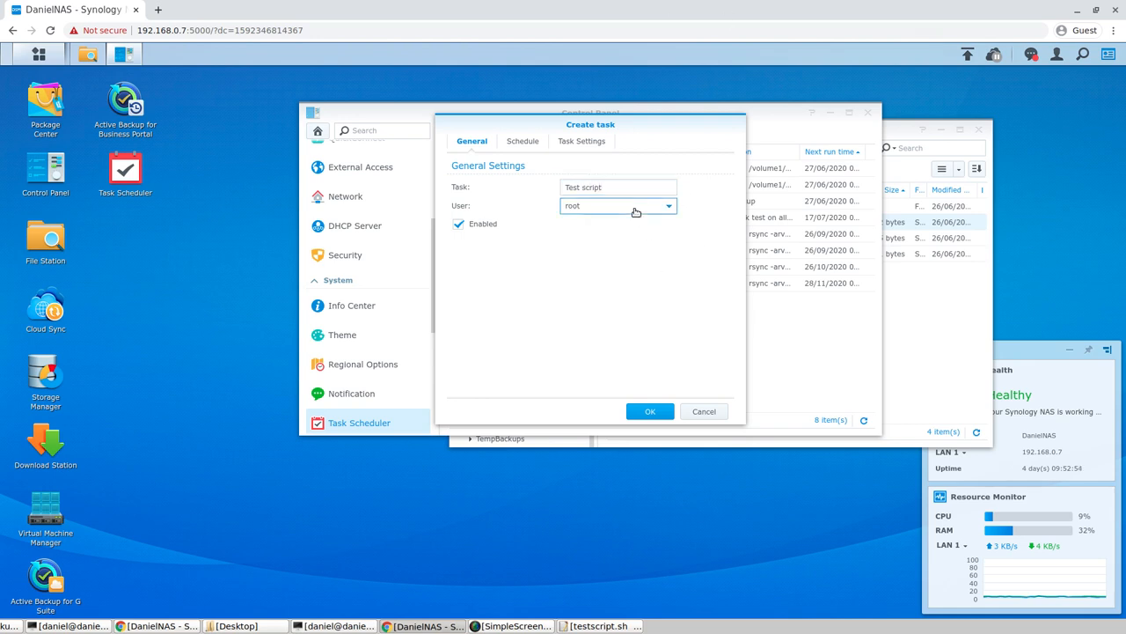
click(669, 204)
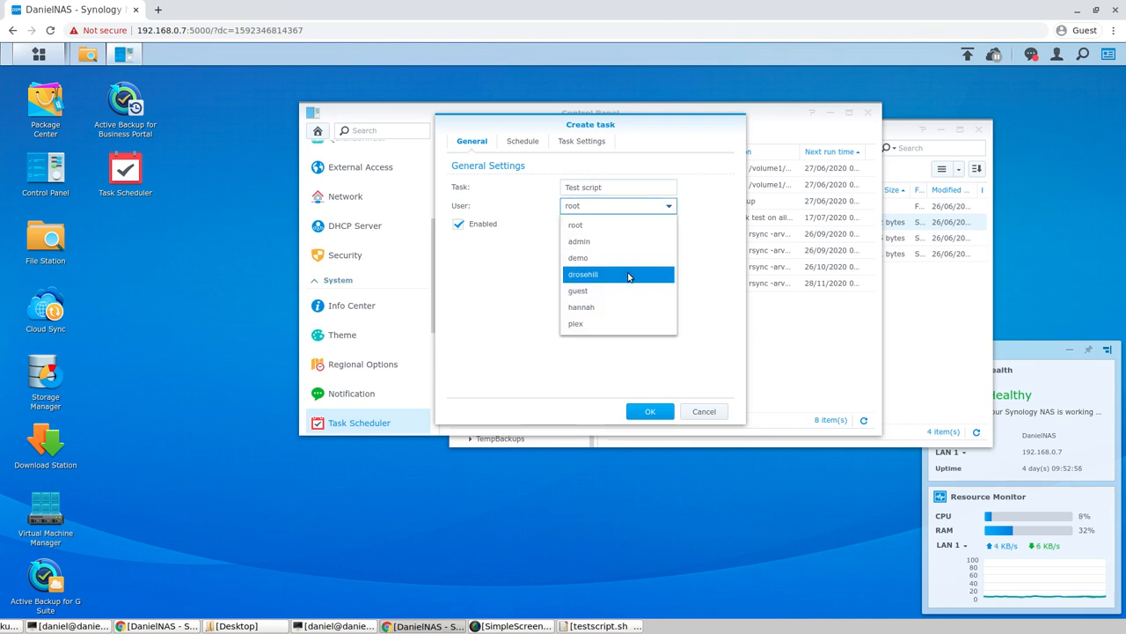
click(521, 141)
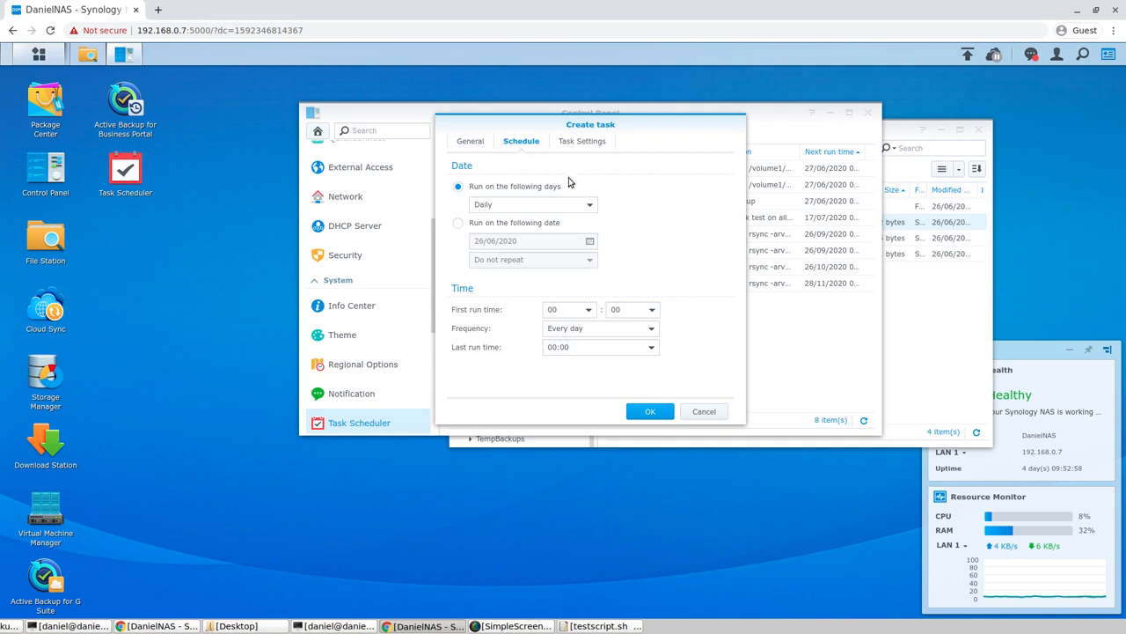
click(458, 222)
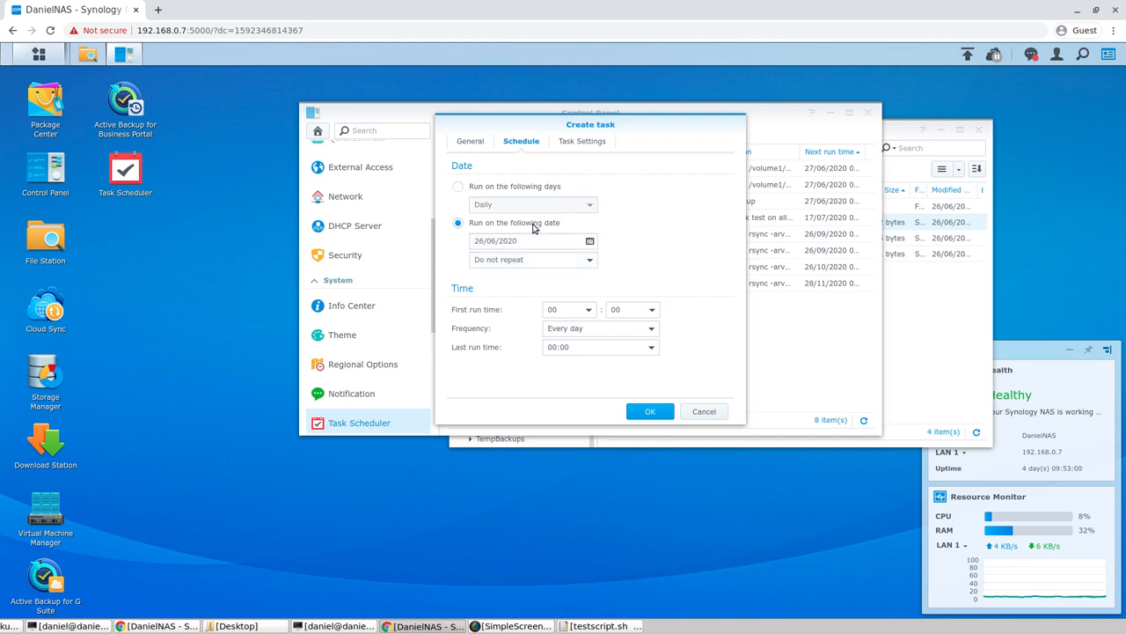
click(581, 141)
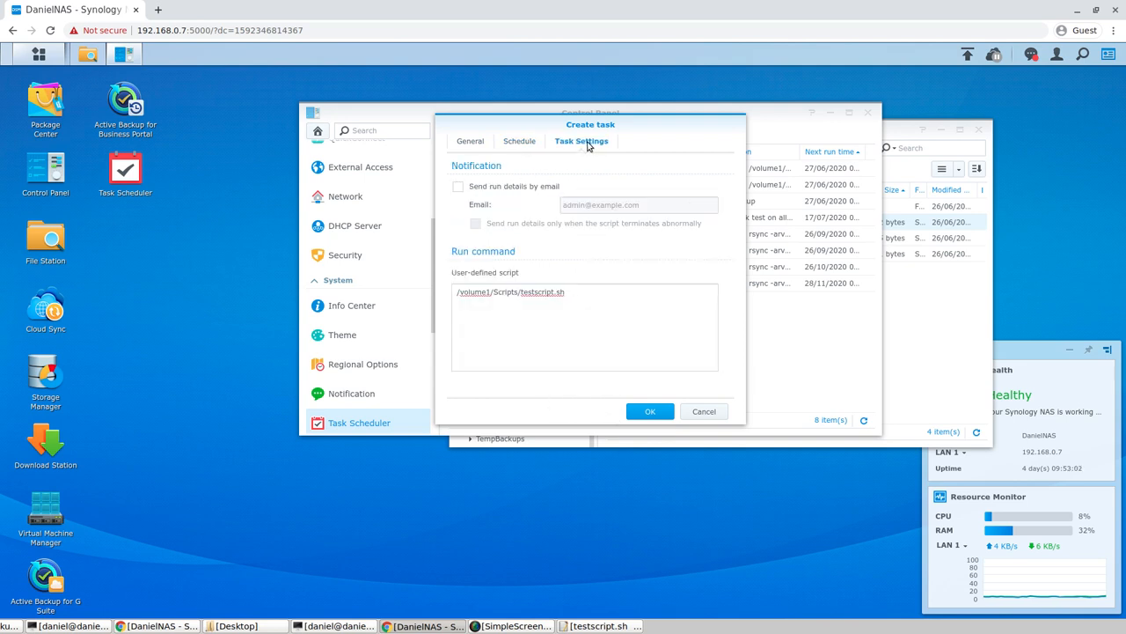
click(458, 186)
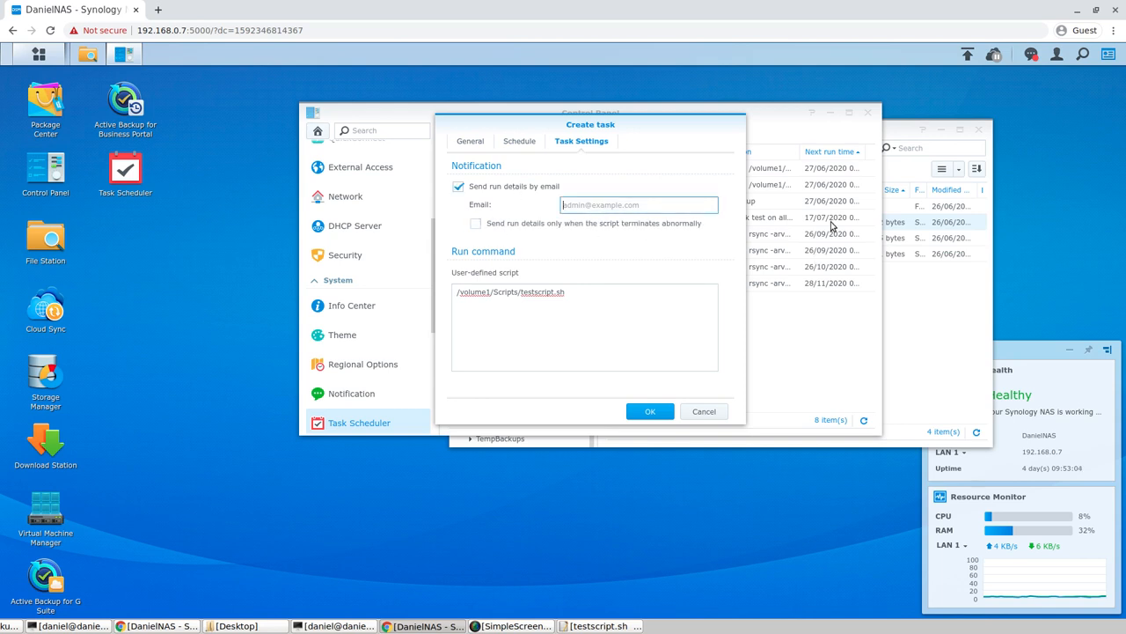
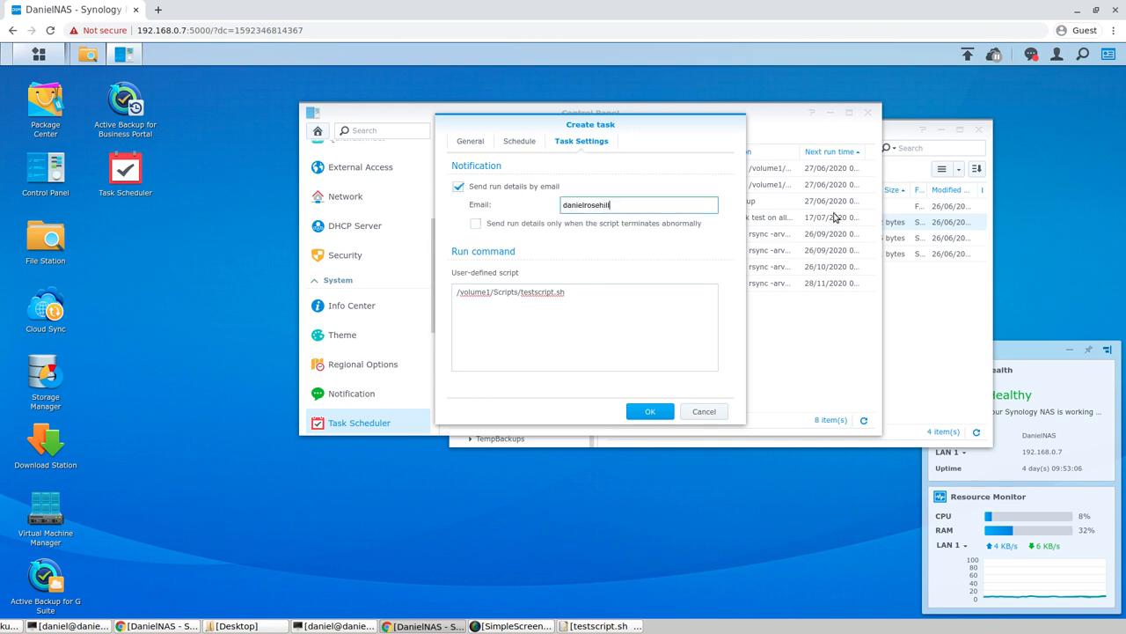
text(demo@gmail.com)
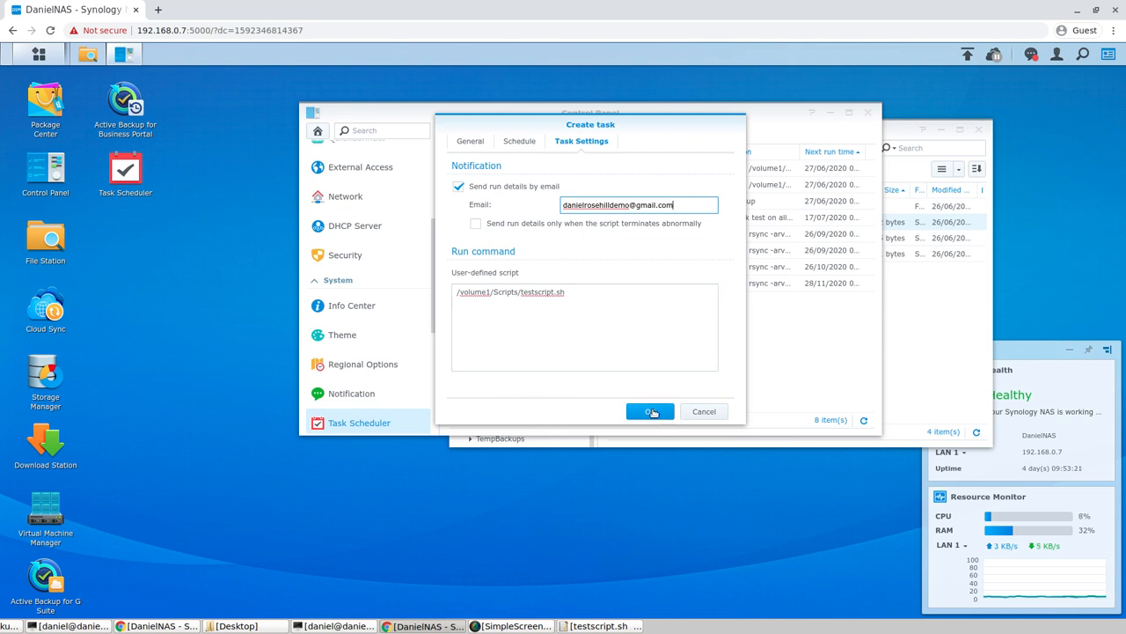
click(651, 411)
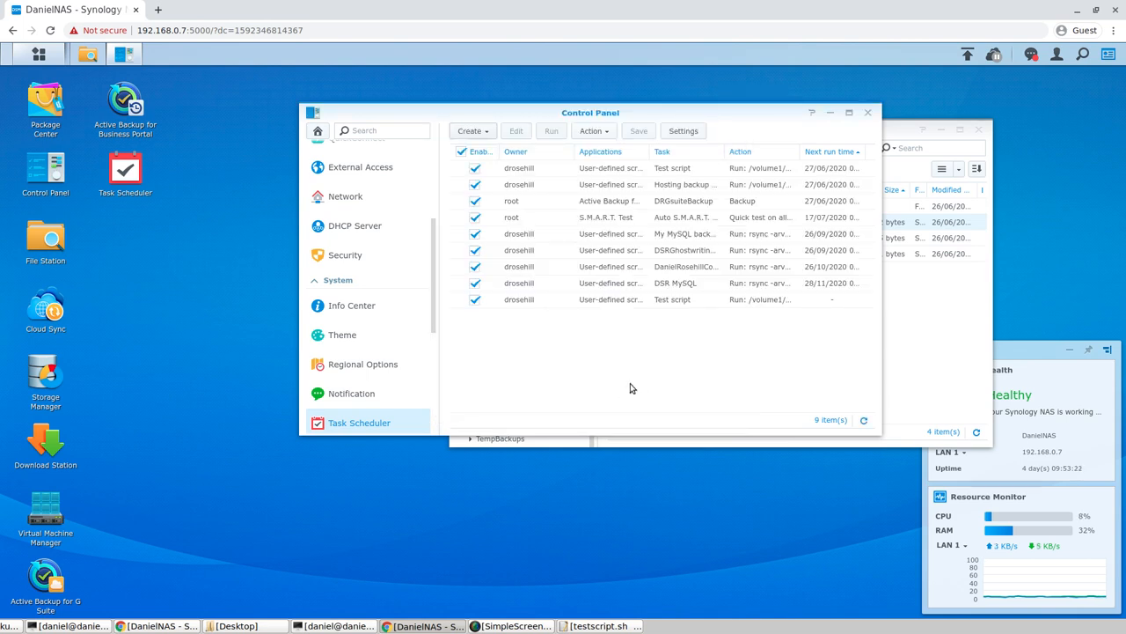
mouse_move(637, 365)
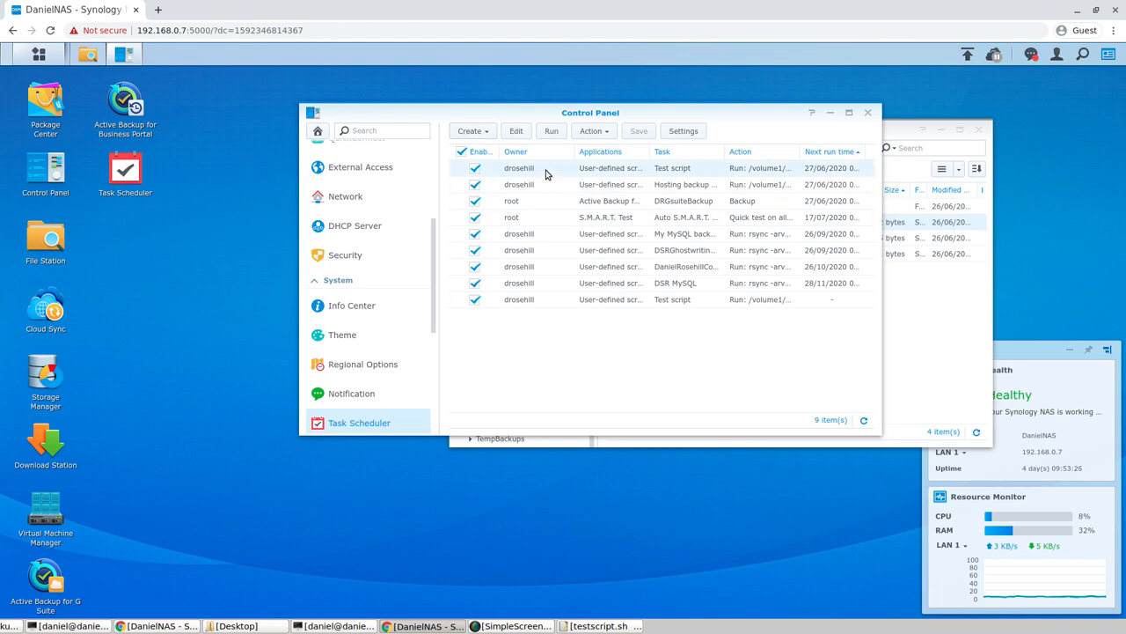
Review the Test script task's settings, then run it manually and confirm.
click(518, 130)
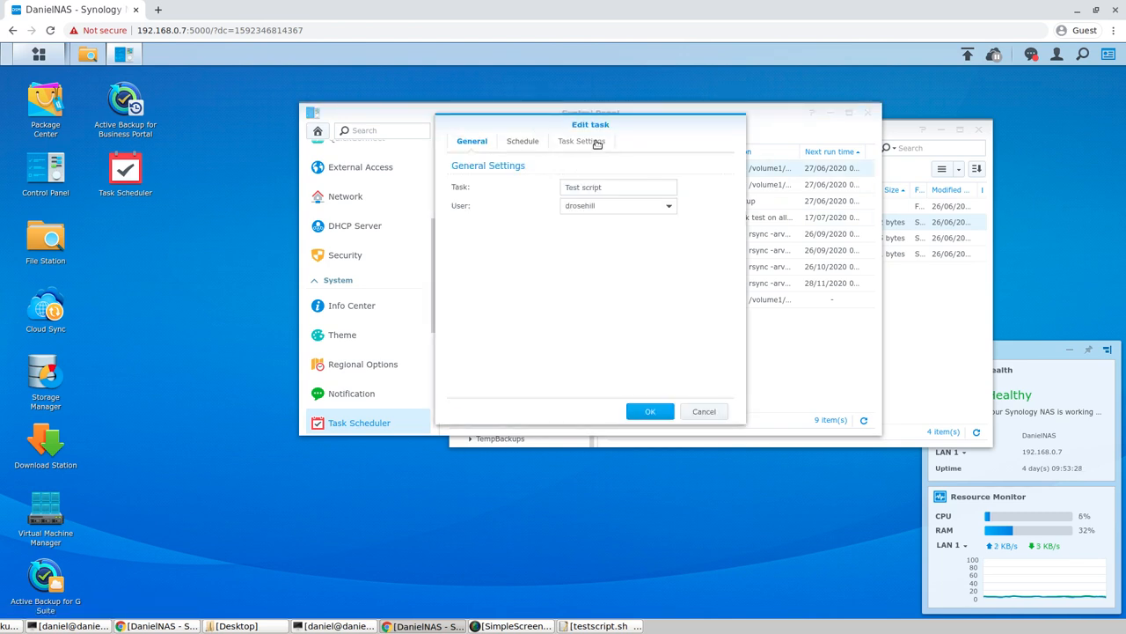
click(581, 141)
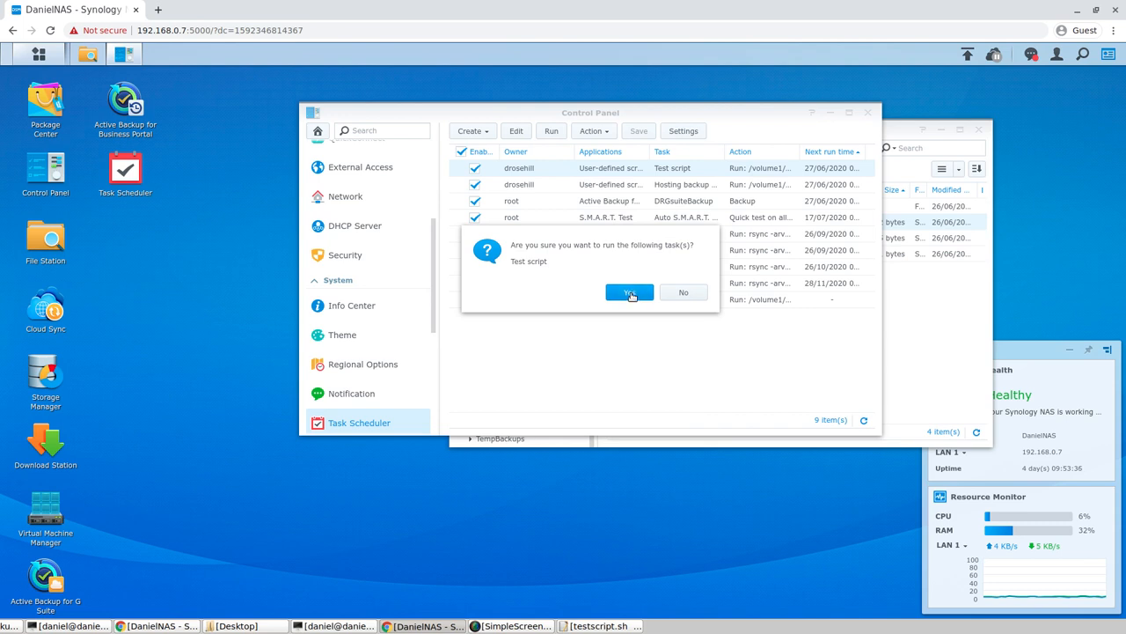
click(629, 292)
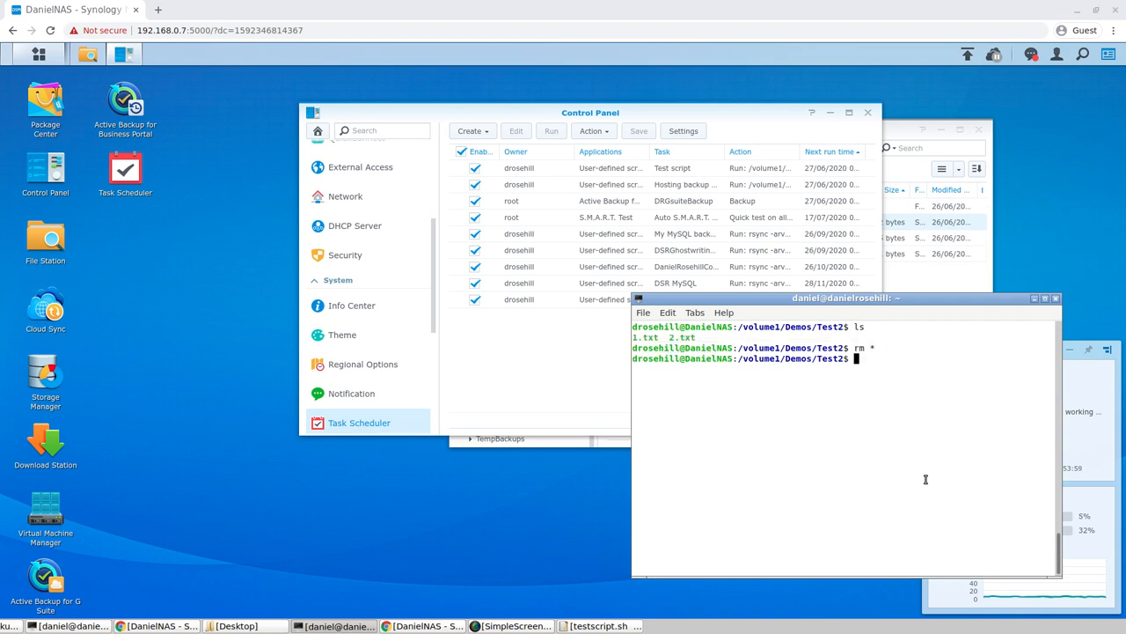
Move into ../Test1 and remove its test files with rm.
text(cd ../)
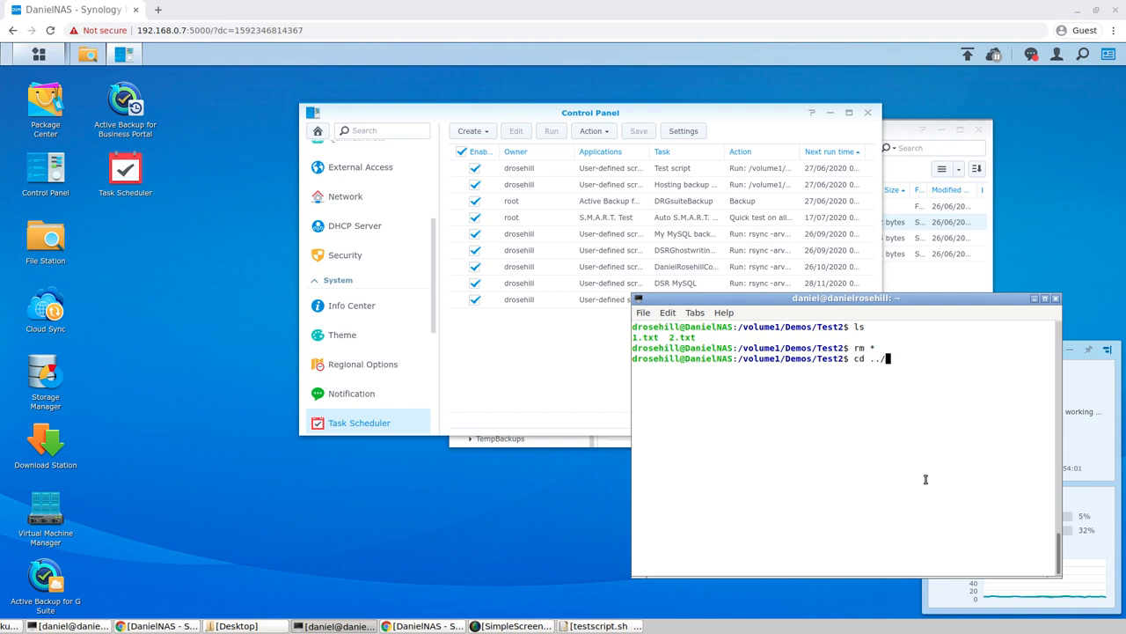
key(Return)
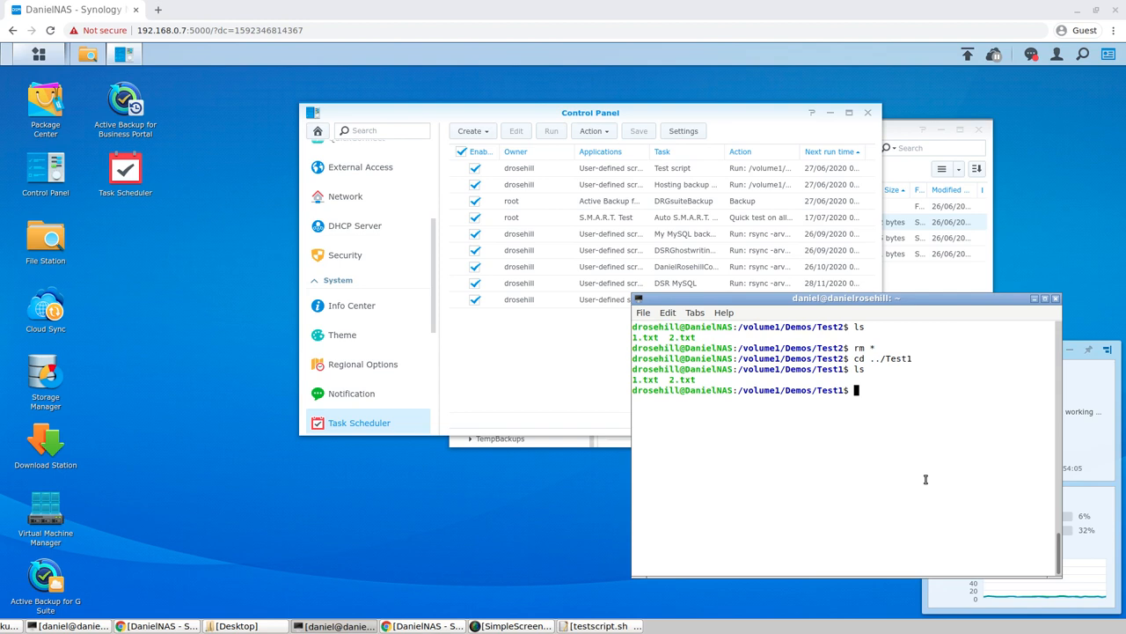
text(rm)
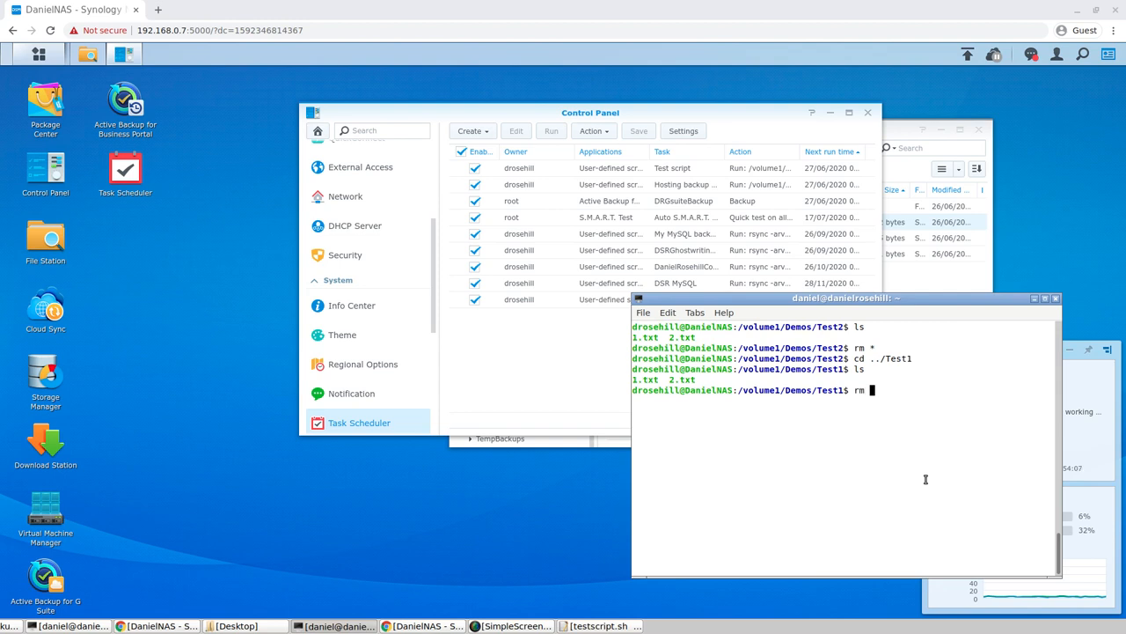
key(Return)
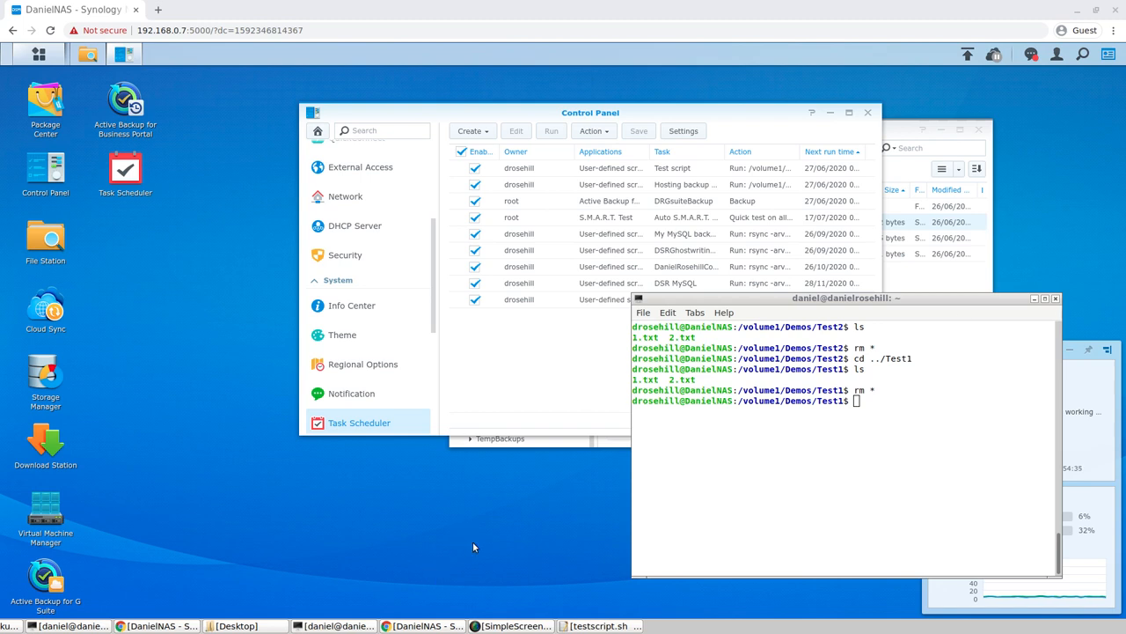
mouse_move(335, 623)
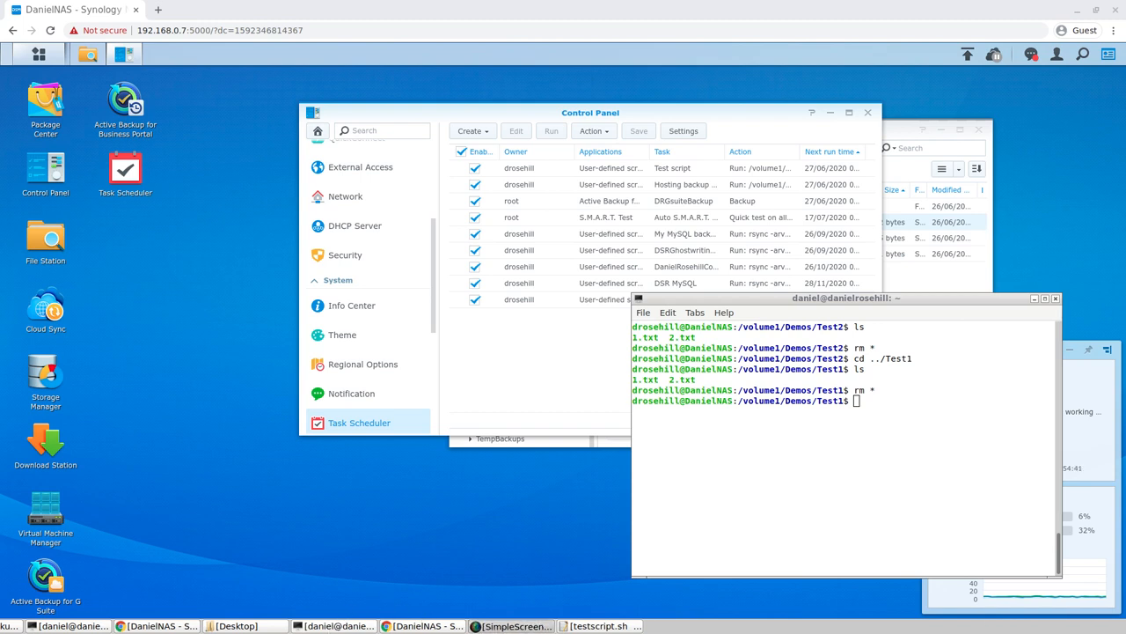
mouse_move(257, 53)
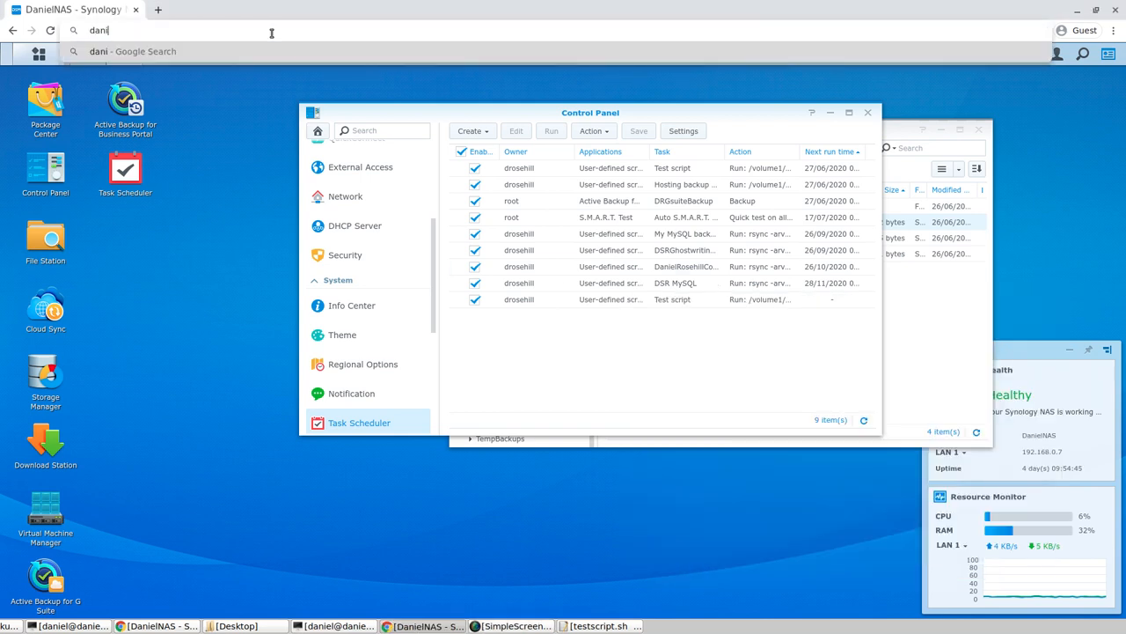
Navigate Chrome to the entered personal website address, leaving the NAS interface.
key(Return)
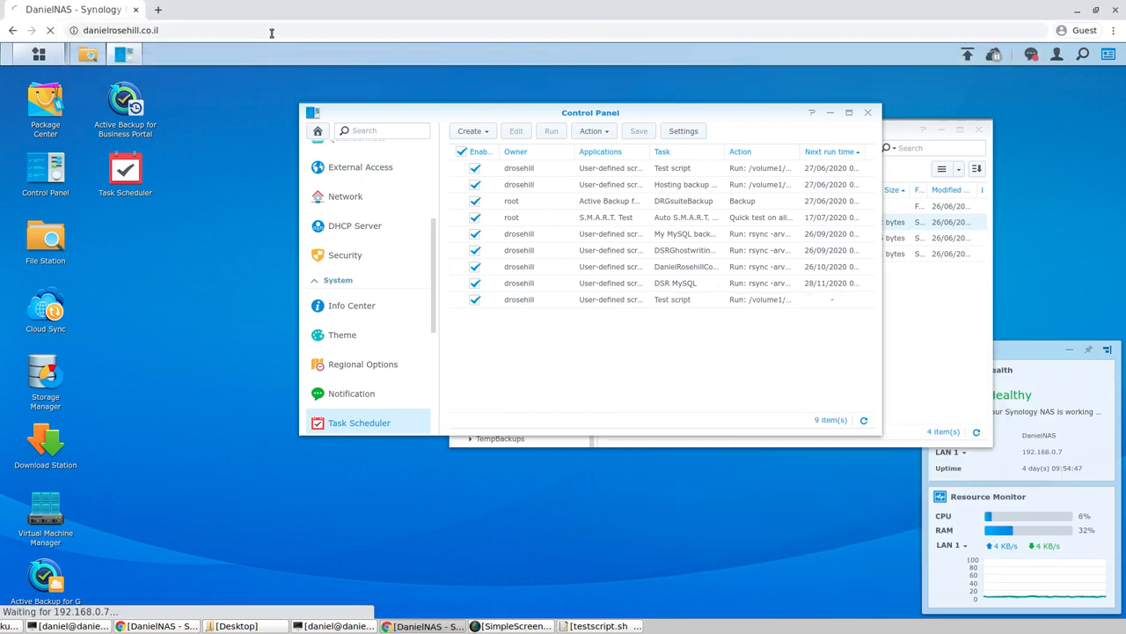